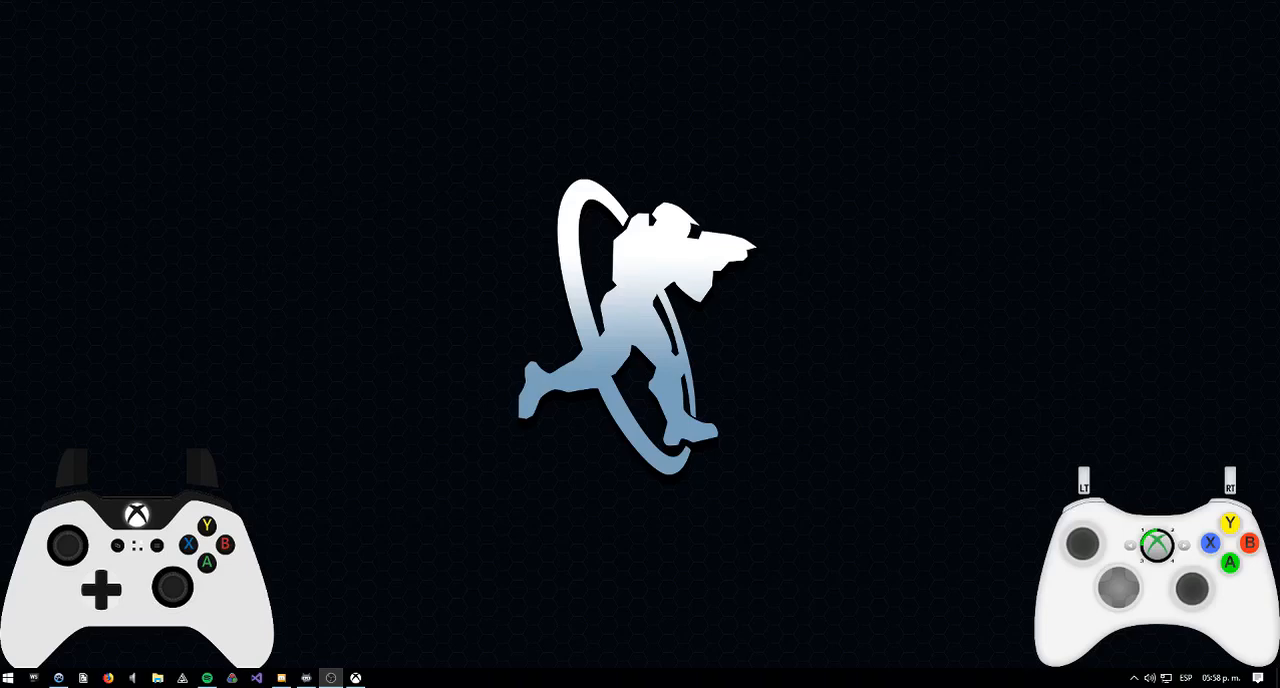
Step: Launch Firefox from the taskbar
{"action": "left_click", "coordinate": [355, 678]}
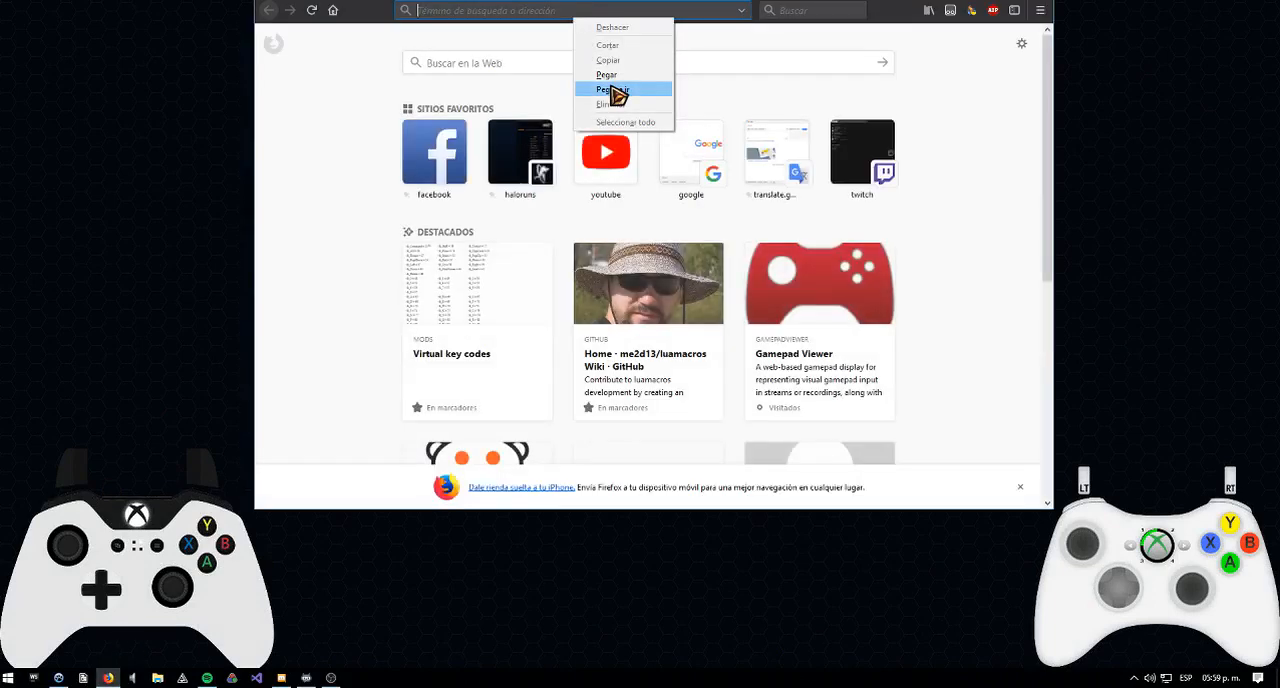
Step: Paste gamepadviewer.com into the address bar and load the site
{"action": "left_click", "coordinate": [607, 89]}
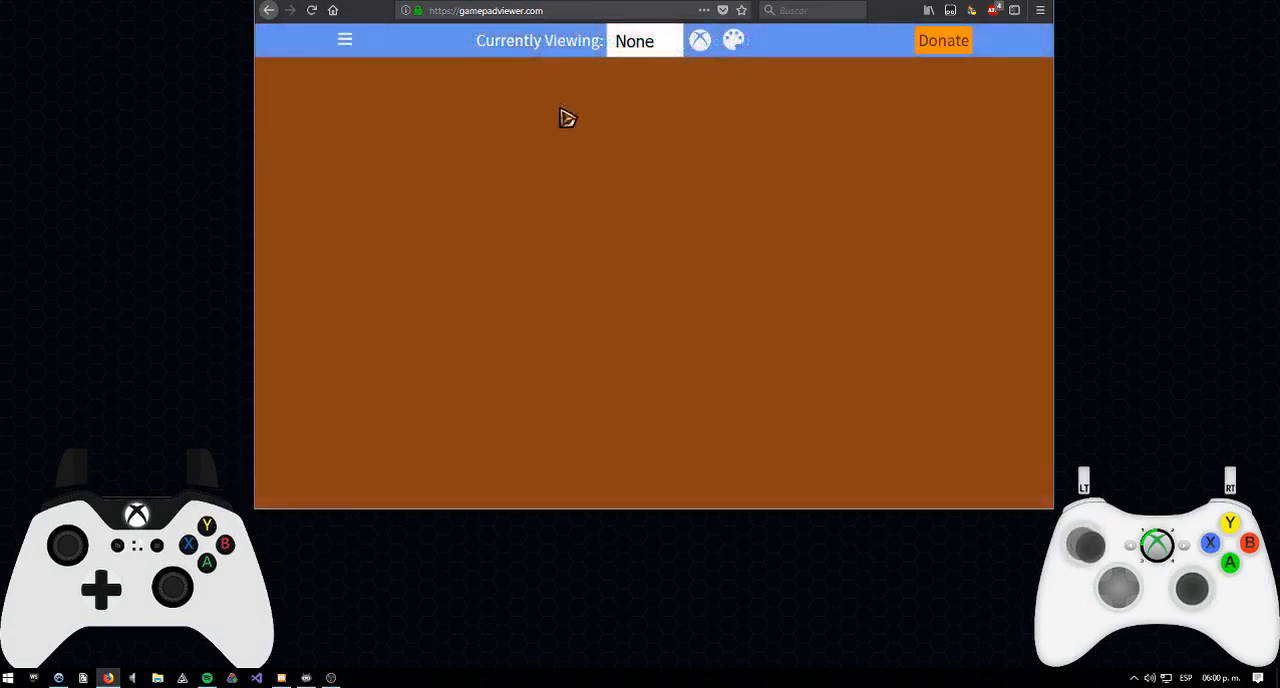
{"action": "left_click", "coordinate": [699, 40]}
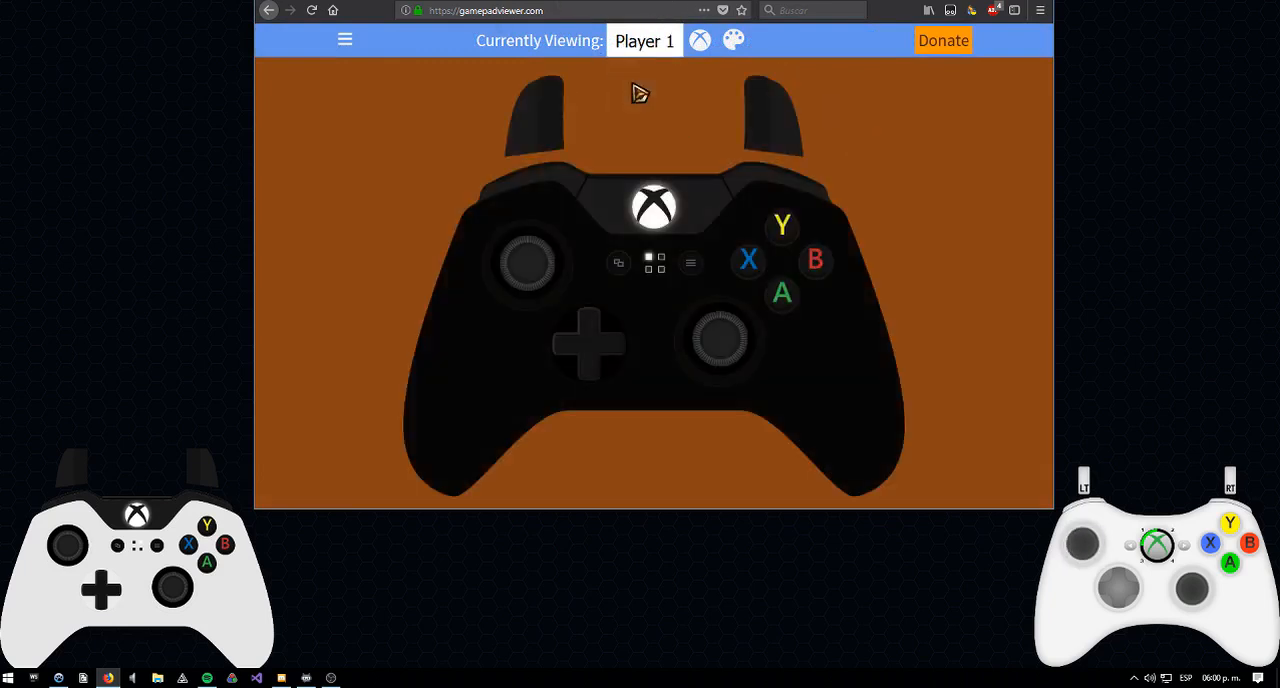
{"action": "left_click", "coordinate": [644, 41]}
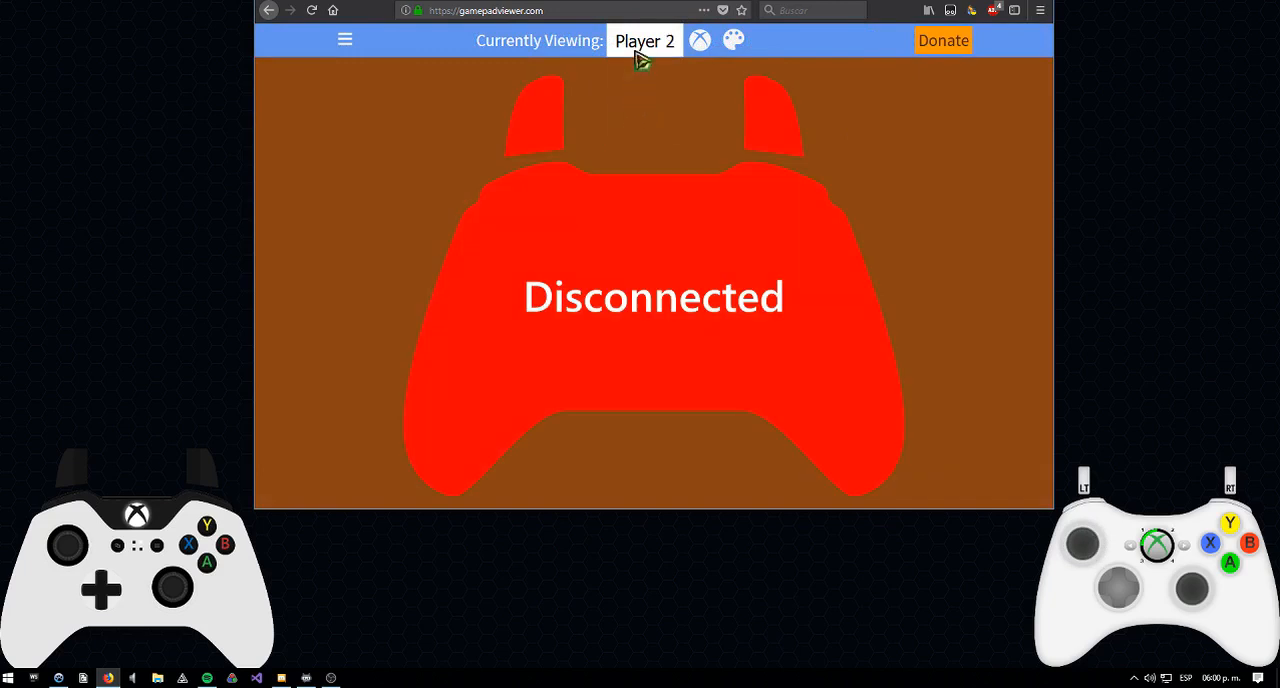
{"action": "left_click", "coordinate": [643, 41]}
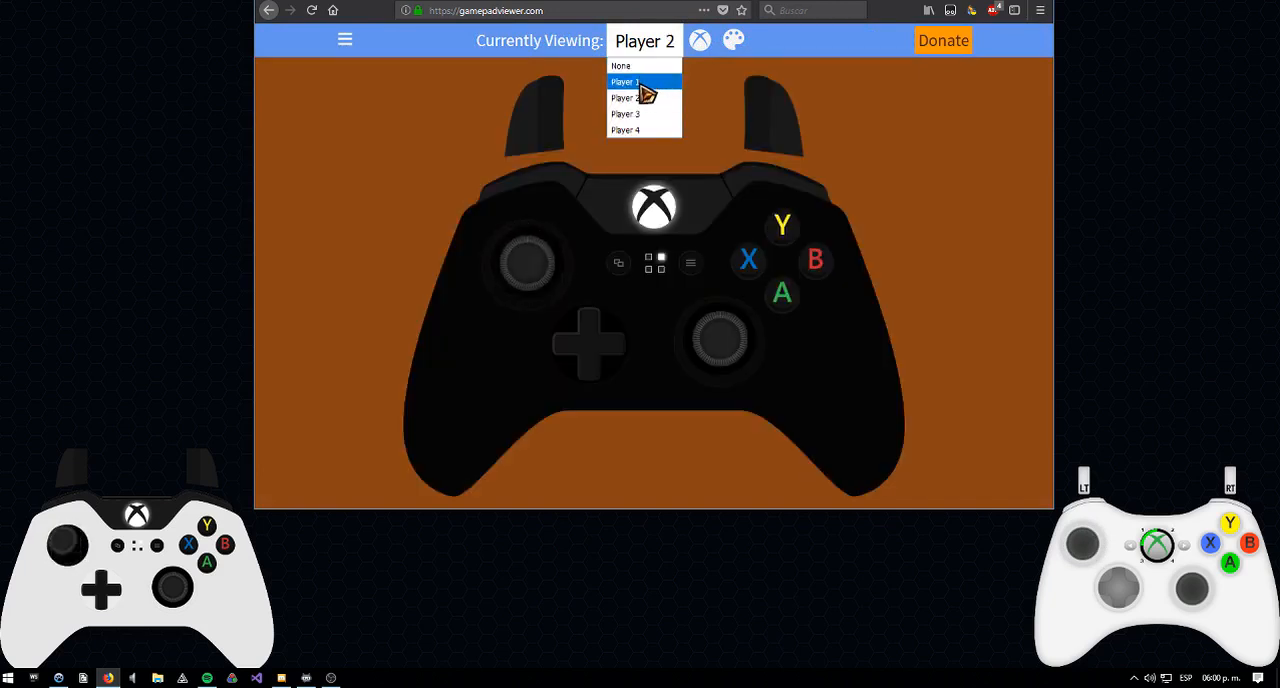
{"action": "left_click", "coordinate": [625, 81]}
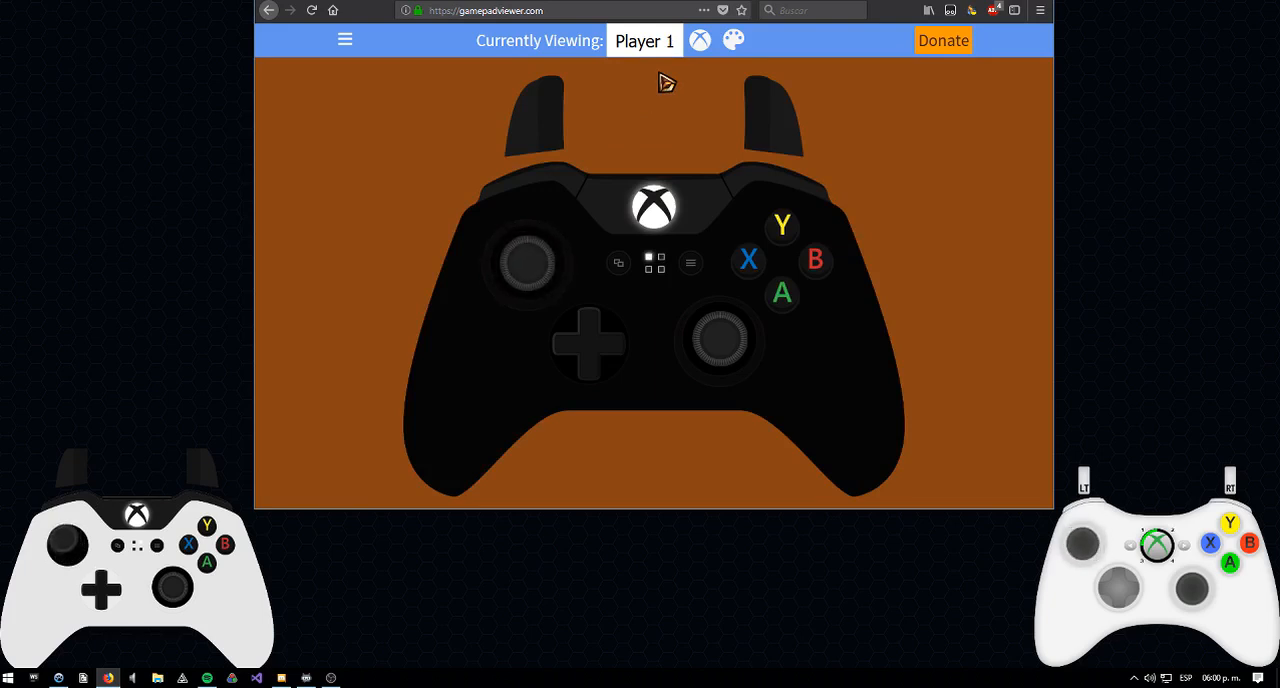
Step: Select Player 1 and switch the skin to Xbox 360
{"action": "left_click", "coordinate": [644, 41]}
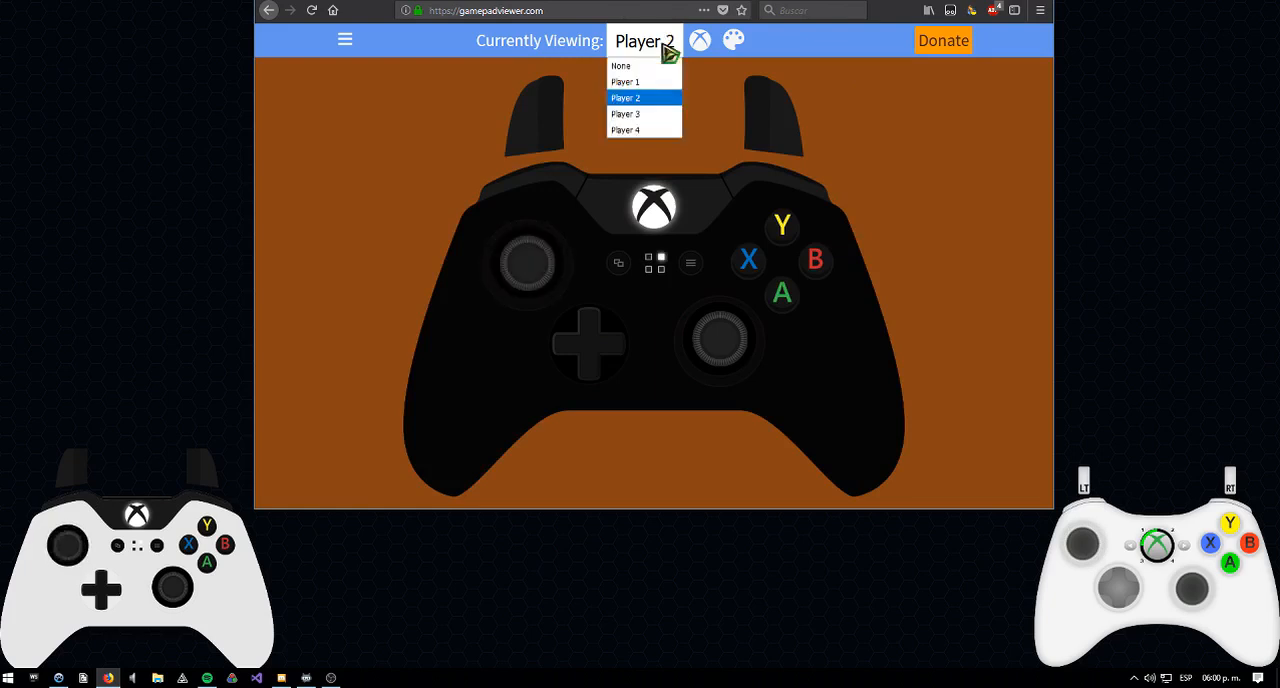
{"action": "left_click", "coordinate": [625, 81]}
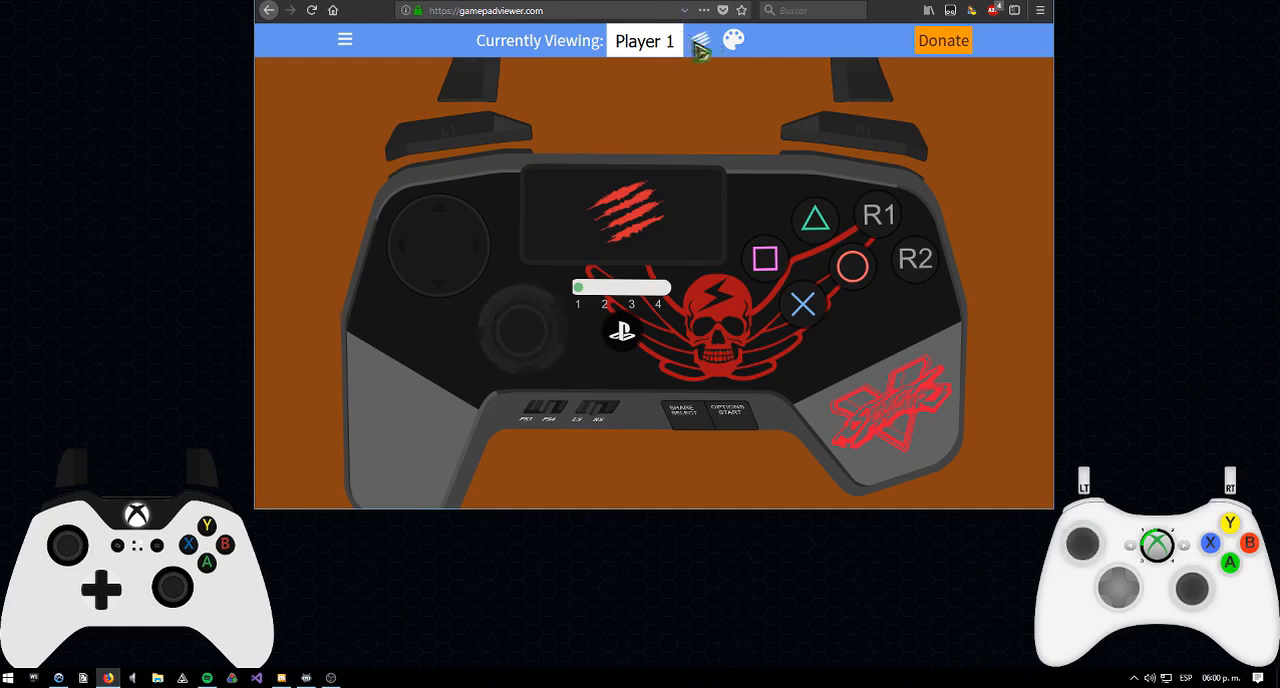
{"action": "left_click", "coordinate": [700, 40]}
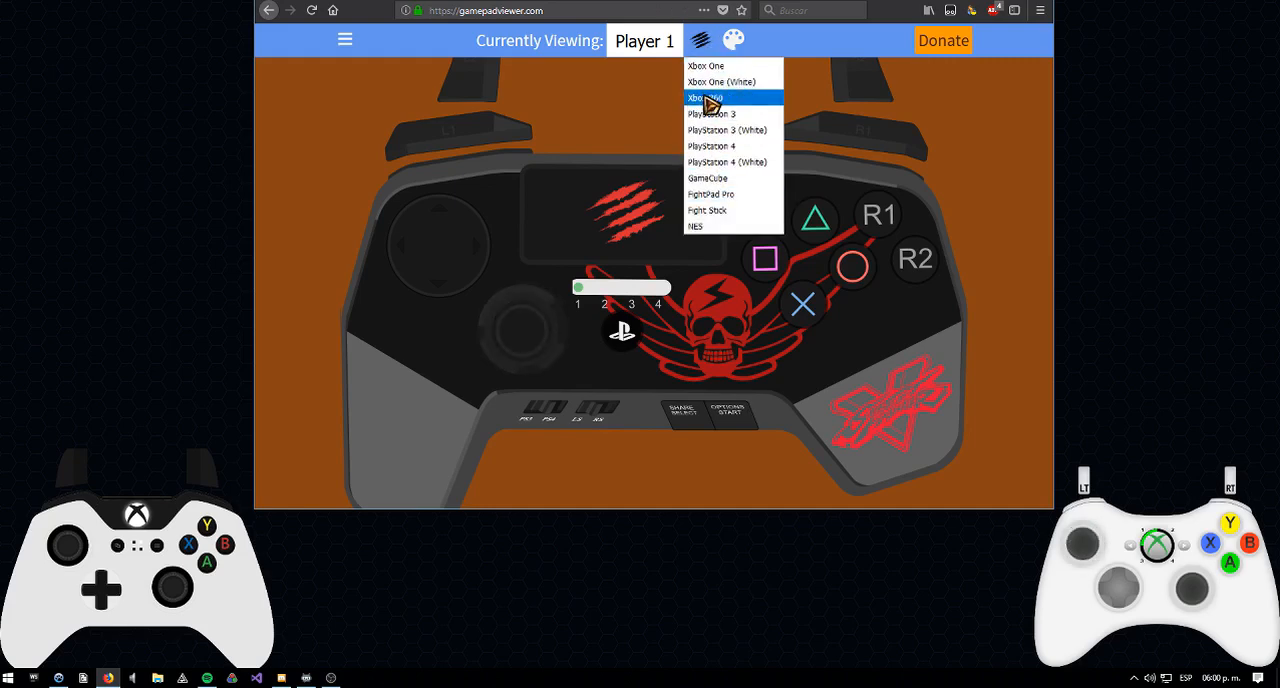
{"action": "left_click", "coordinate": [704, 97]}
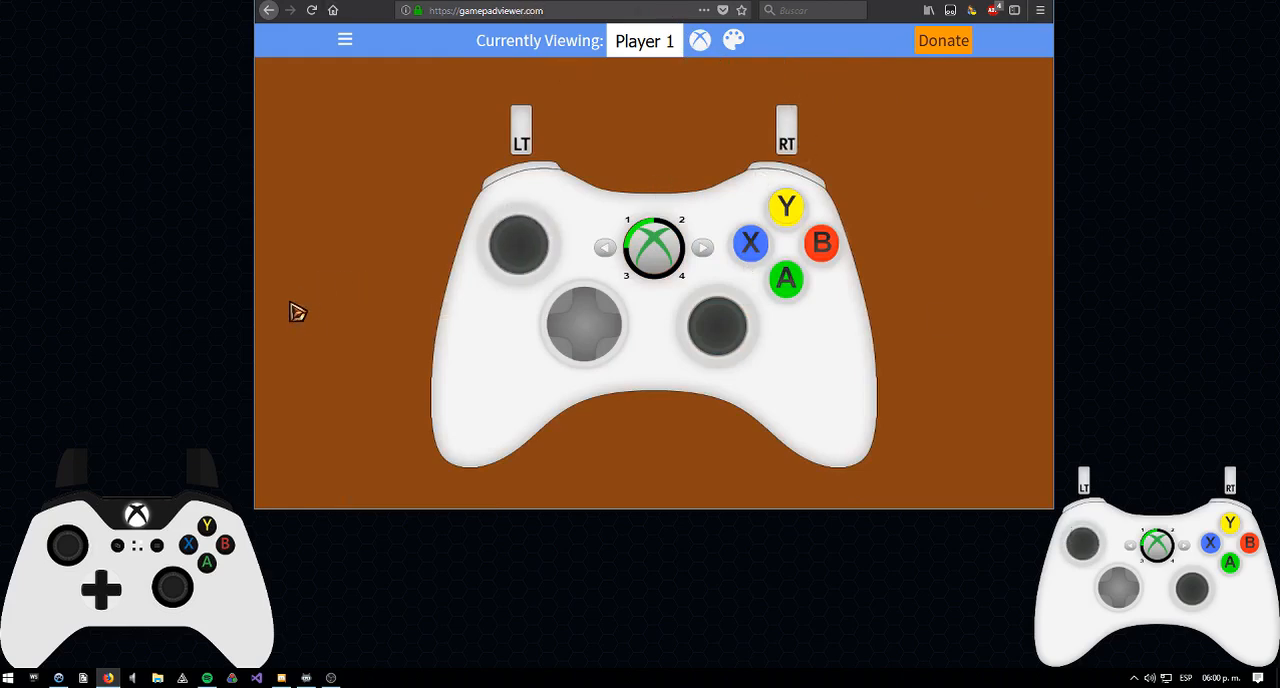
{"action": "mouse_move", "coordinate": [356, 66]}
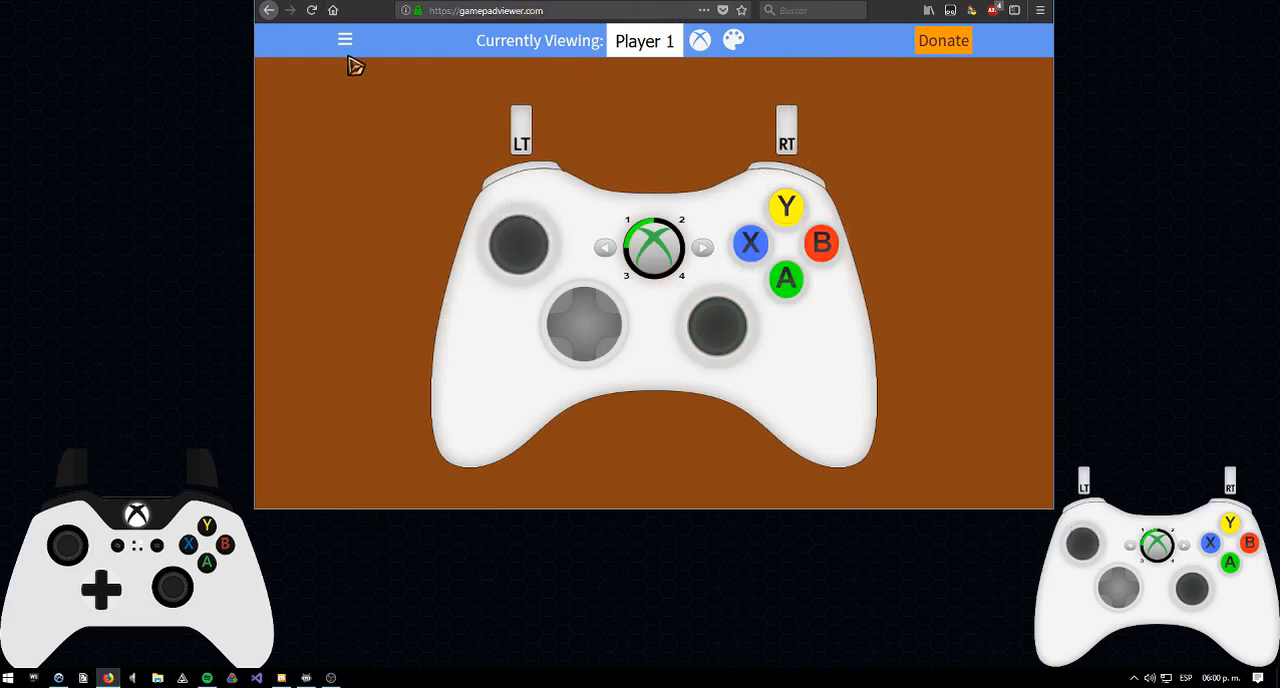
Step: Open Generate URL from the menu and set the skin to Xbox 360 (?p=1&s=4)
{"action": "left_click", "coordinate": [345, 40]}
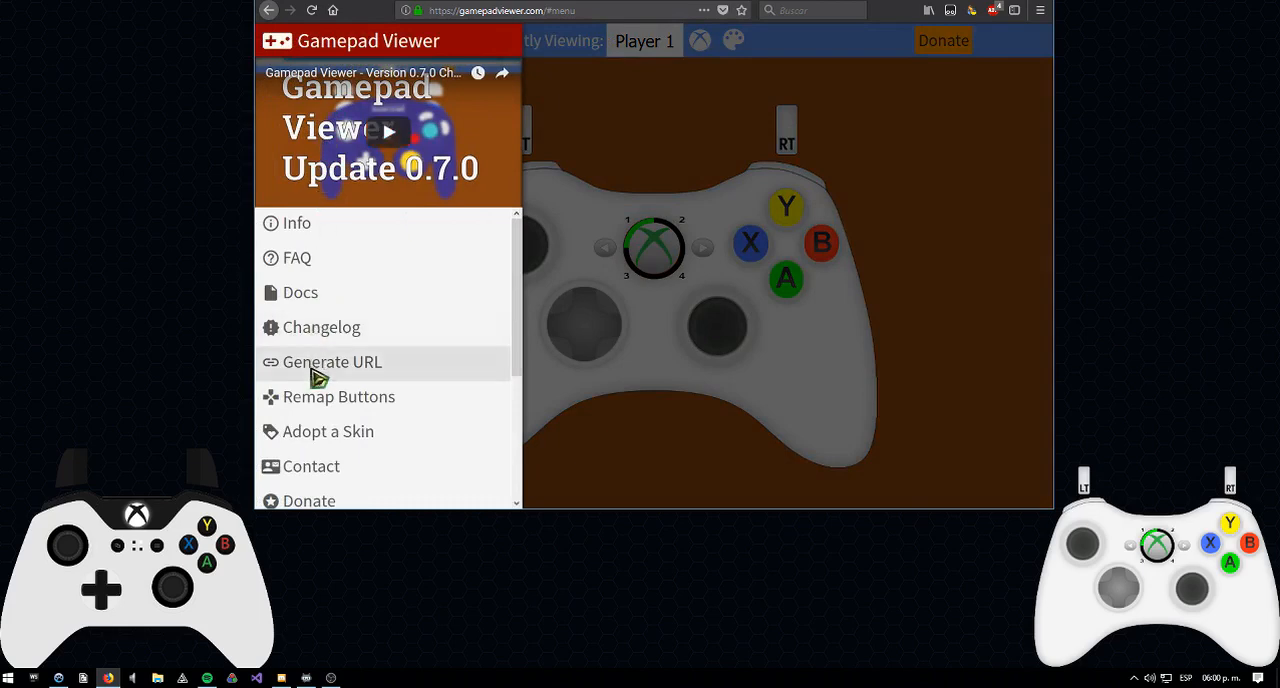
{"action": "left_click", "coordinate": [331, 361]}
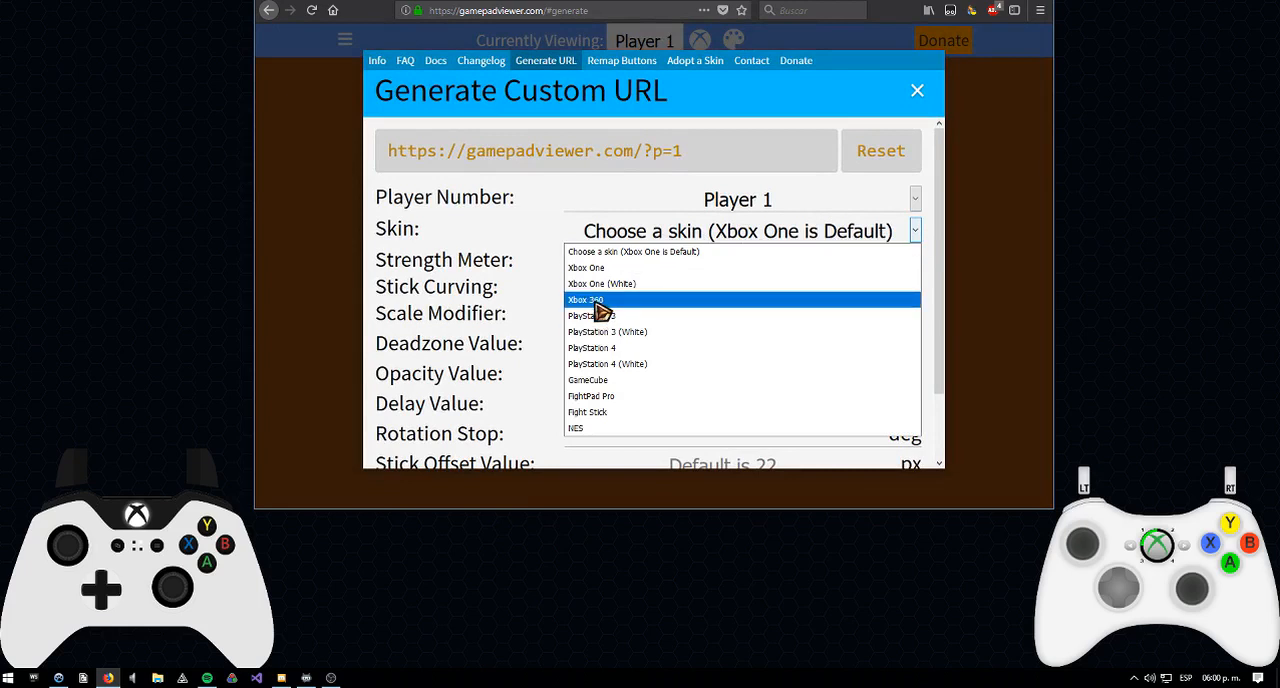
{"action": "left_click", "coordinate": [586, 300]}
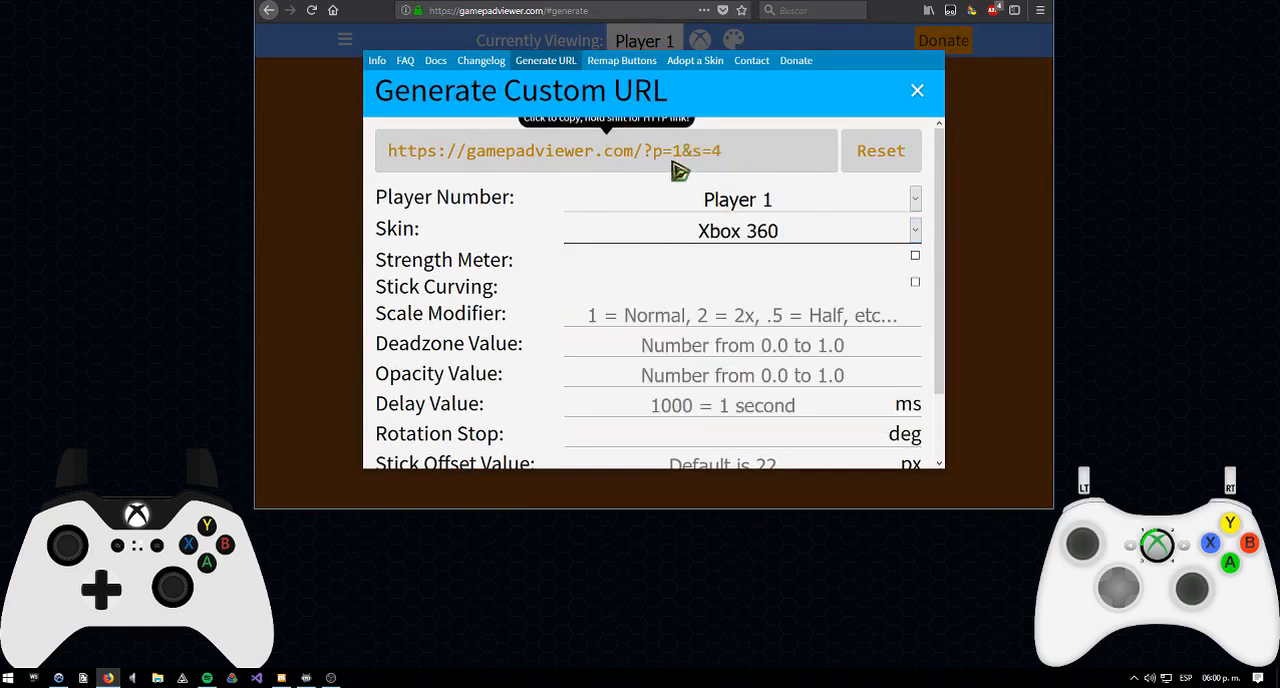
{"action": "mouse_move", "coordinate": [90, 25]}
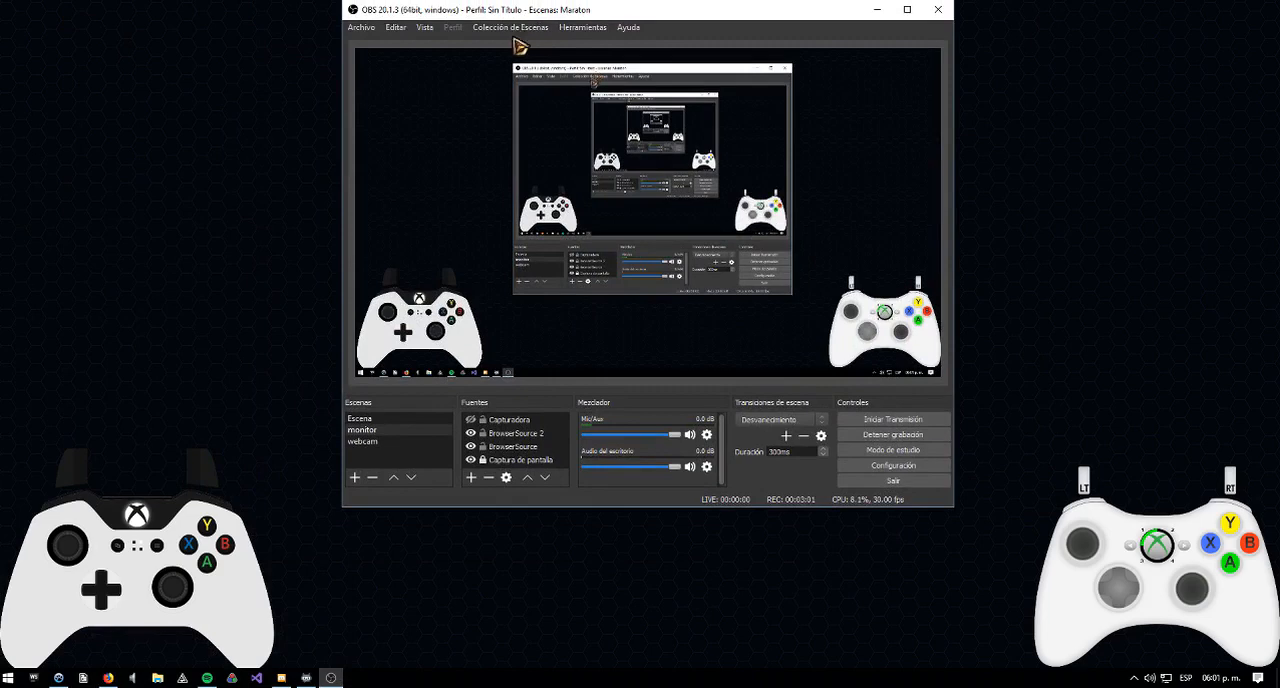
{"action": "mouse_move", "coordinate": [595, 42]}
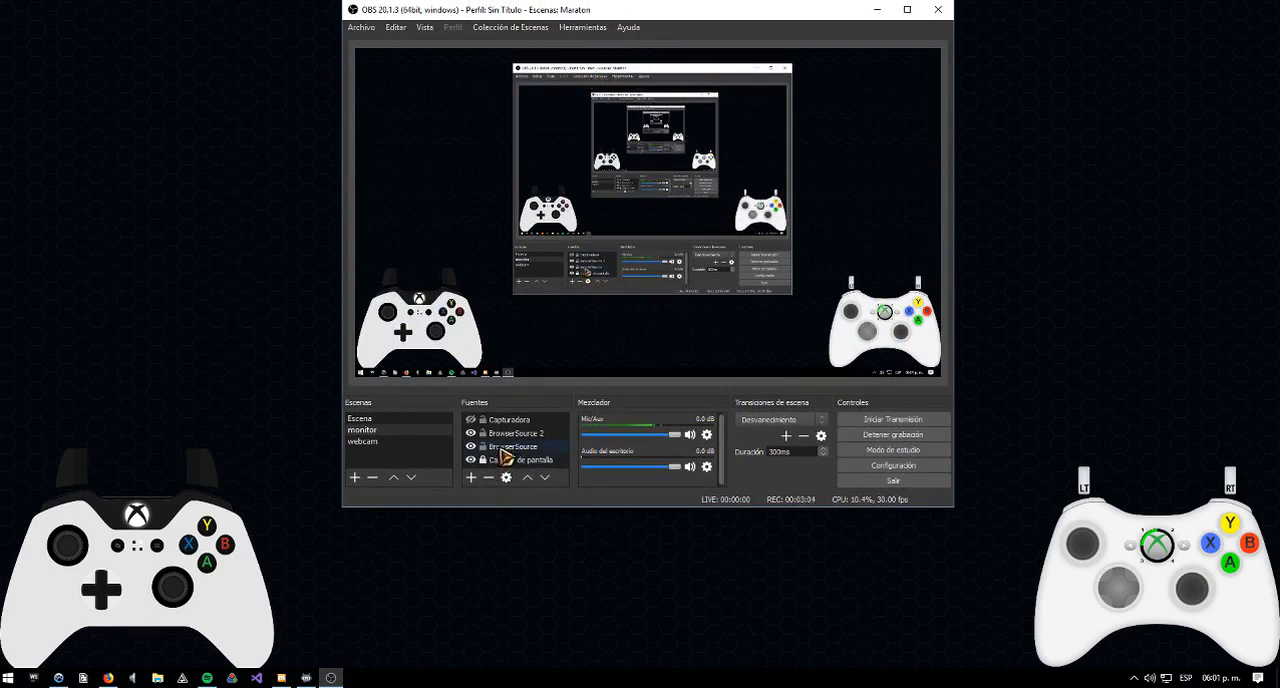
Step: Double-click BrowserSource in OBS's Fuentes panel to open its properties
{"action": "double_click", "coordinate": [513, 446]}
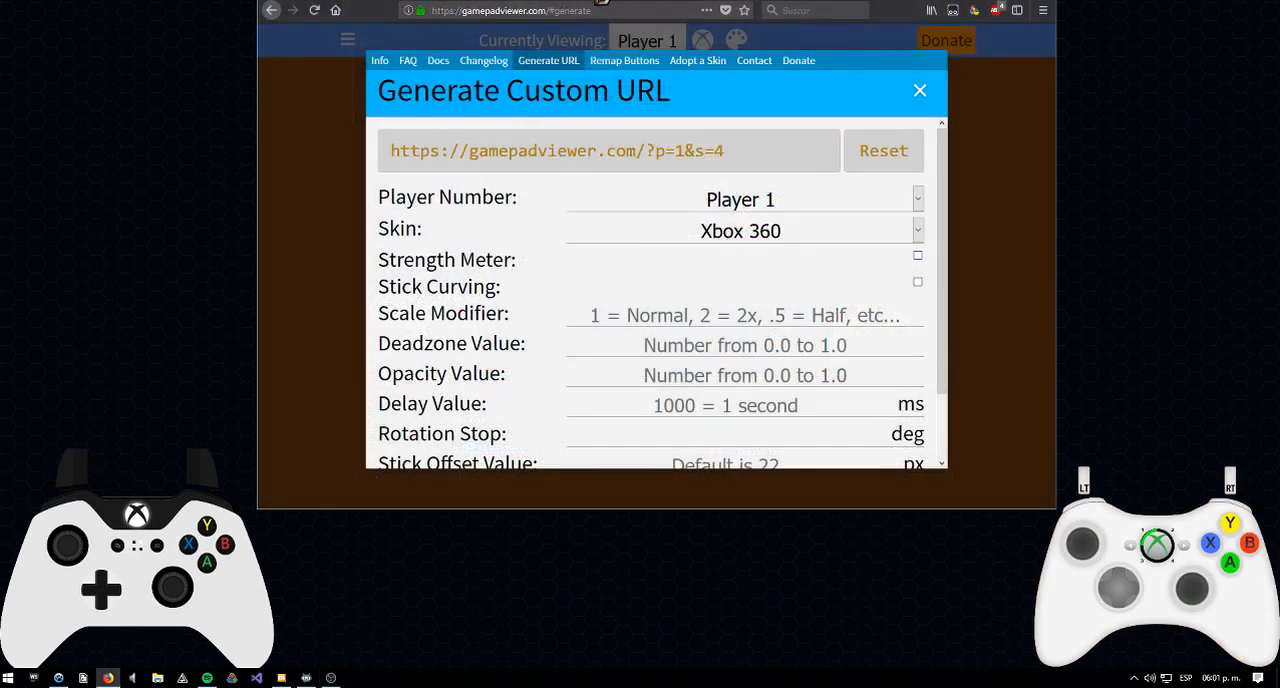
{"action": "mouse_move", "coordinate": [850, 210]}
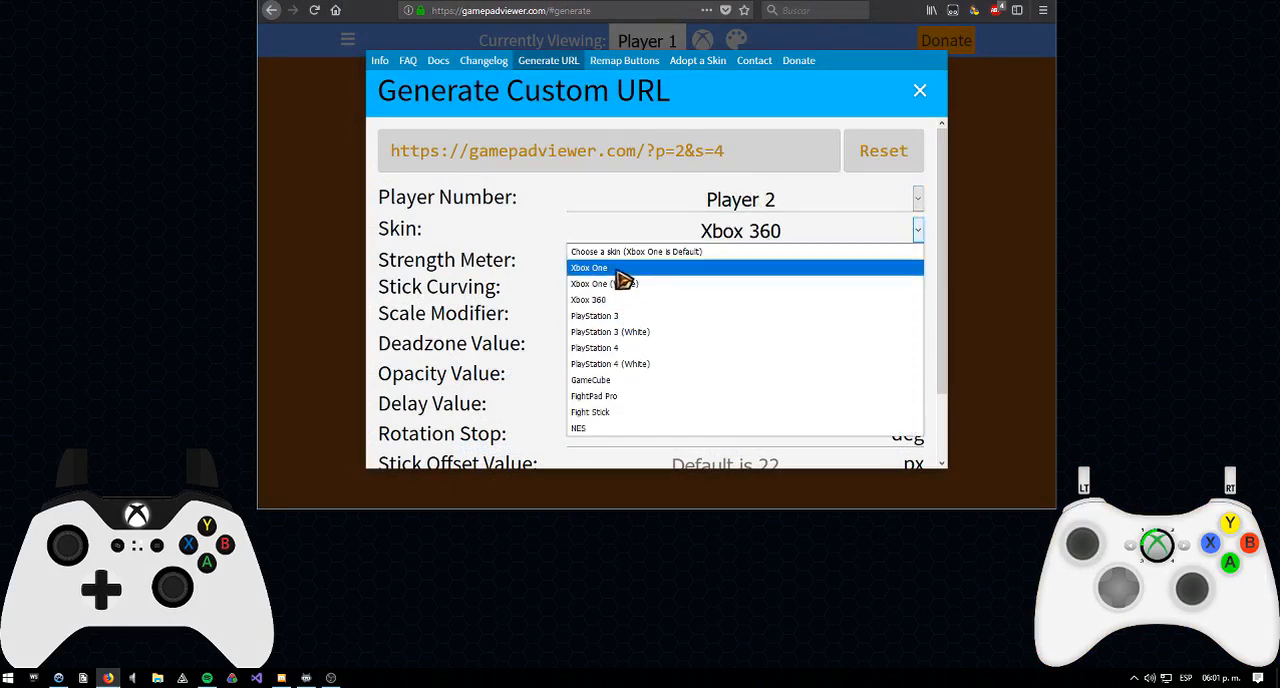
Step: Set Player 2 with the Xbox One (White) skin, giving ?p=2&s=0
{"action": "left_click", "coordinate": [589, 267]}
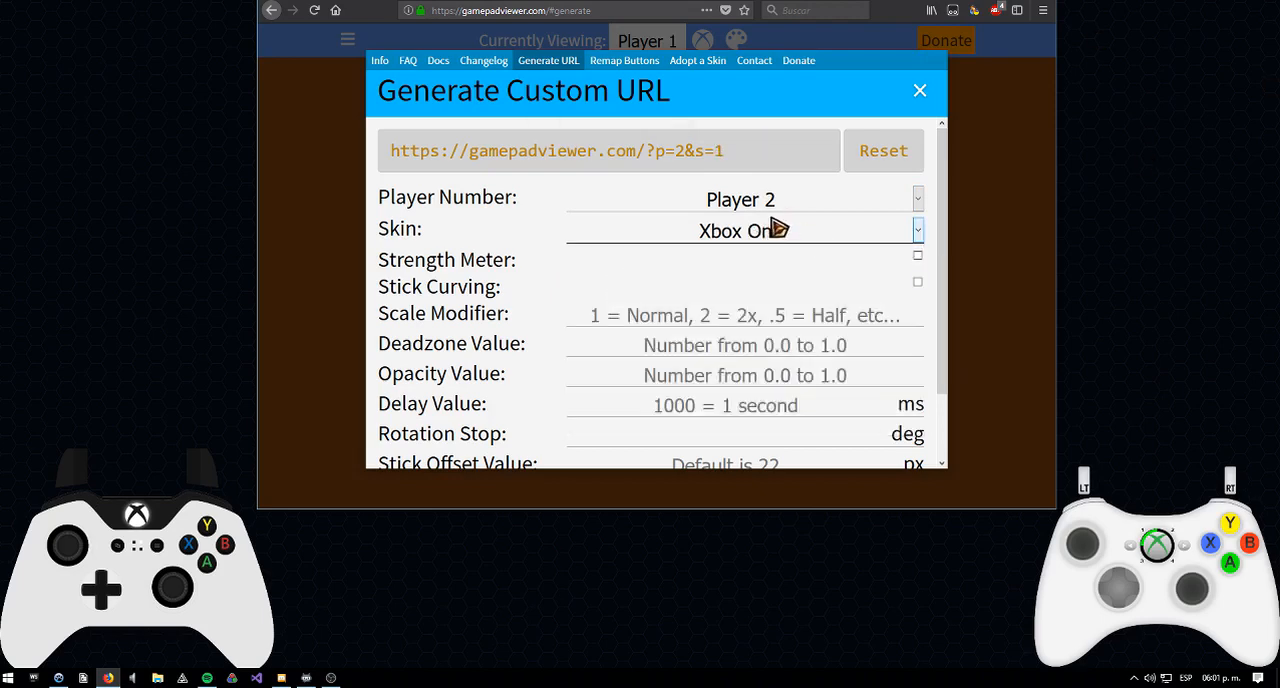
{"action": "left_click", "coordinate": [740, 230]}
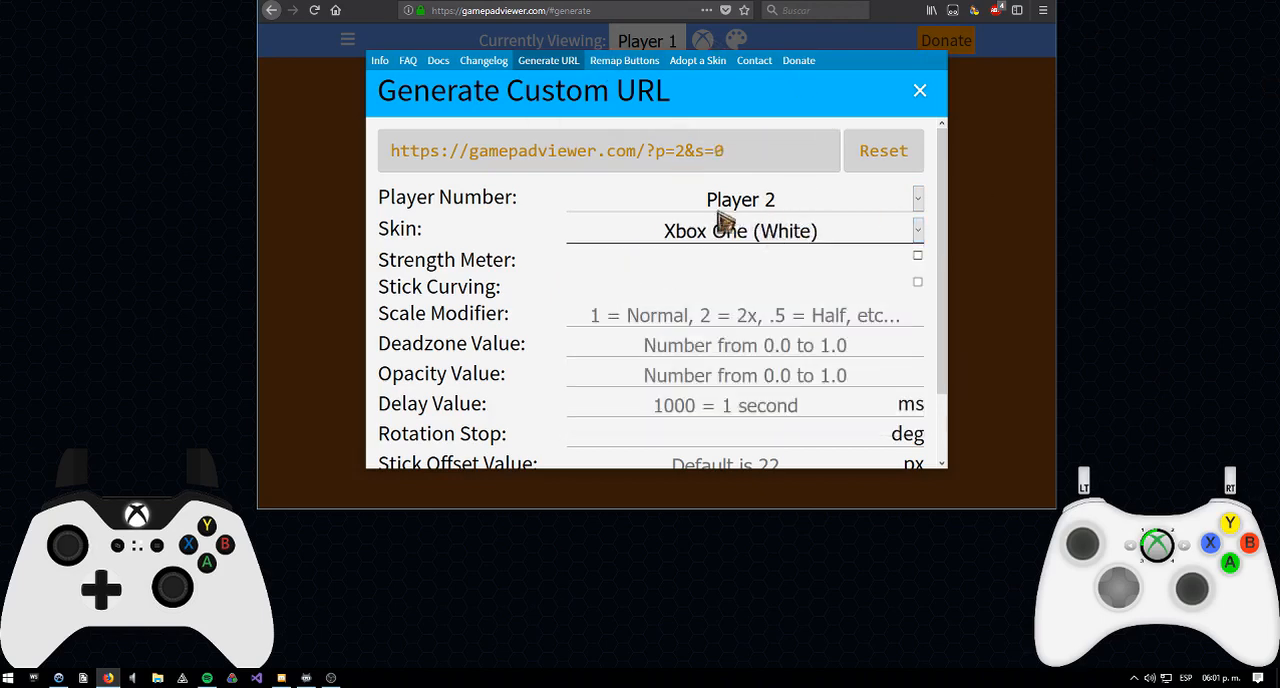
{"action": "left_click", "coordinate": [555, 150]}
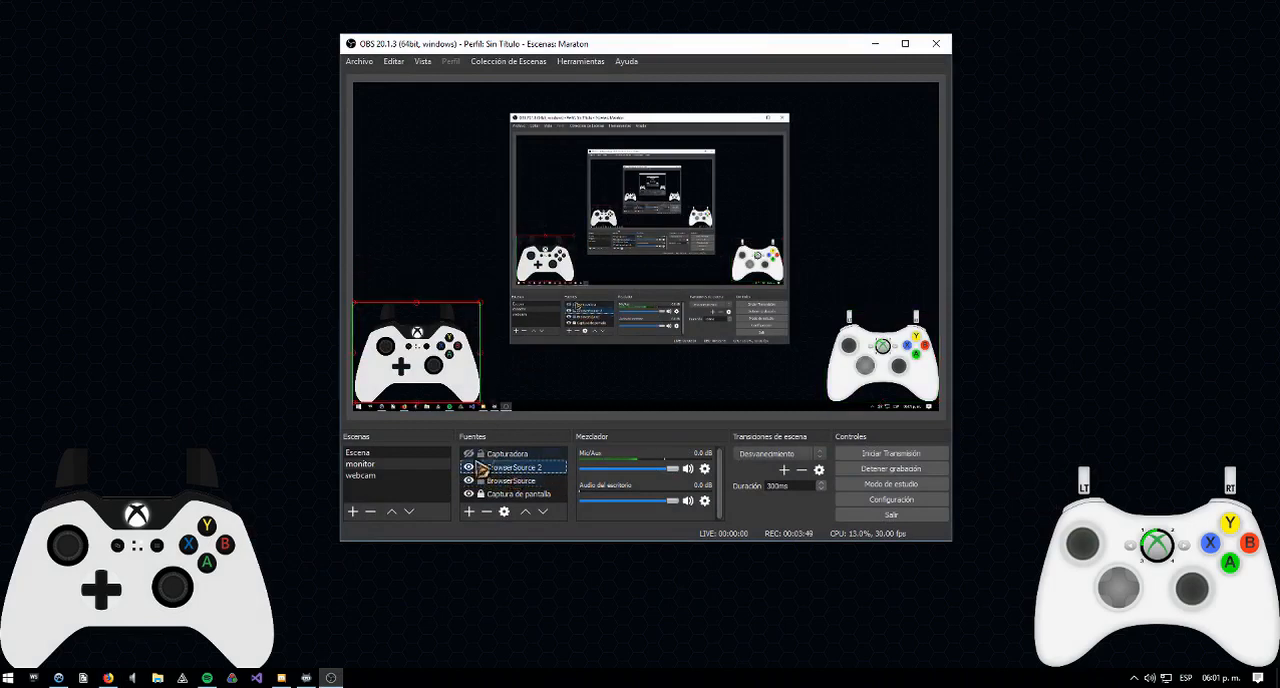
{"action": "right_click", "coordinate": [512, 468]}
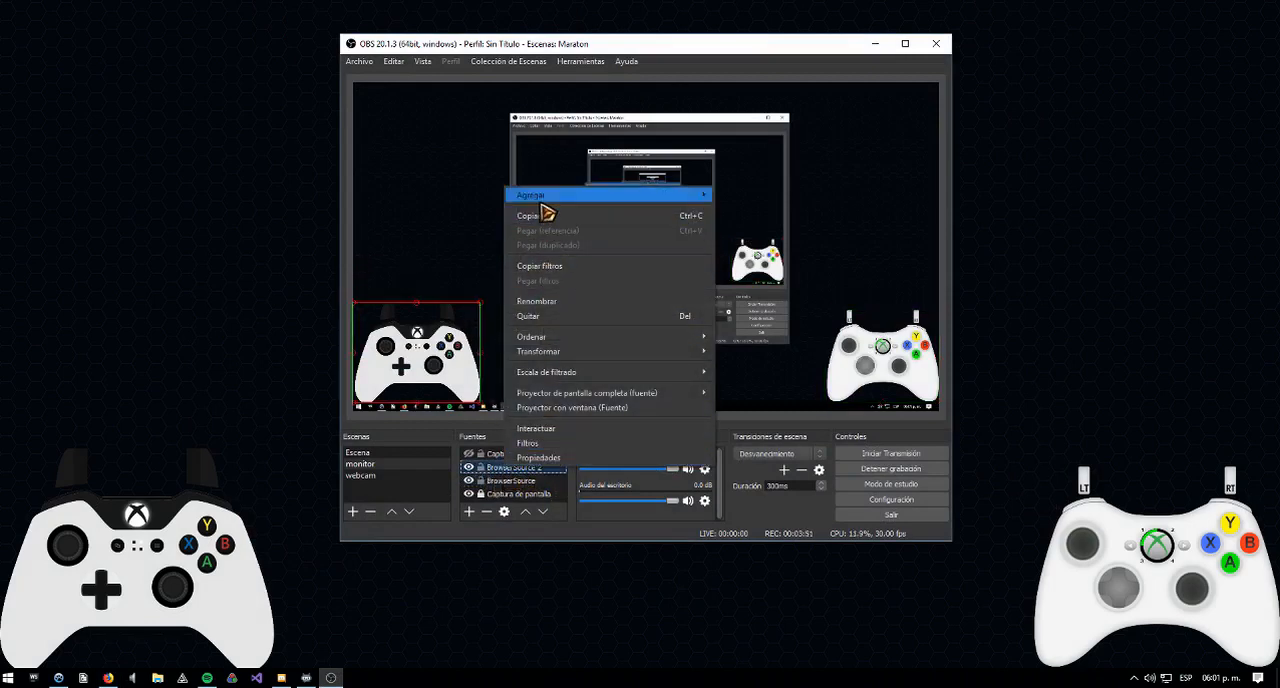
{"action": "left_click", "coordinate": [539, 457]}
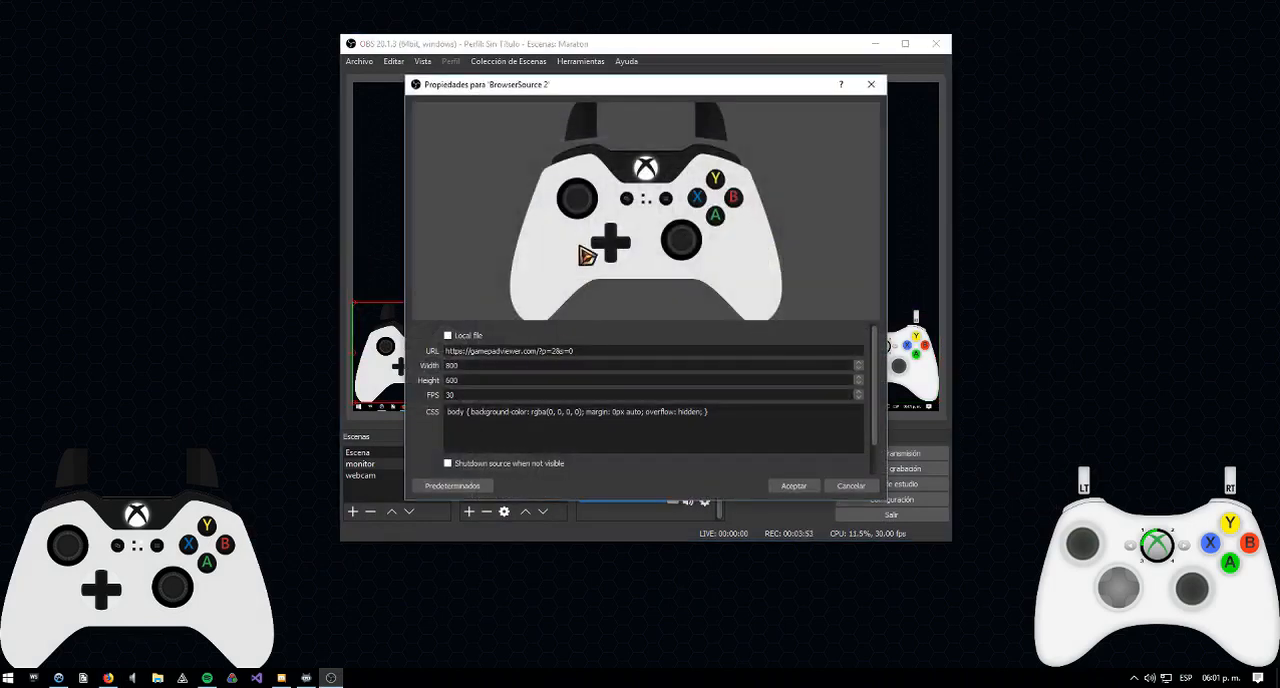
{"action": "right_click", "coordinate": [510, 351]}
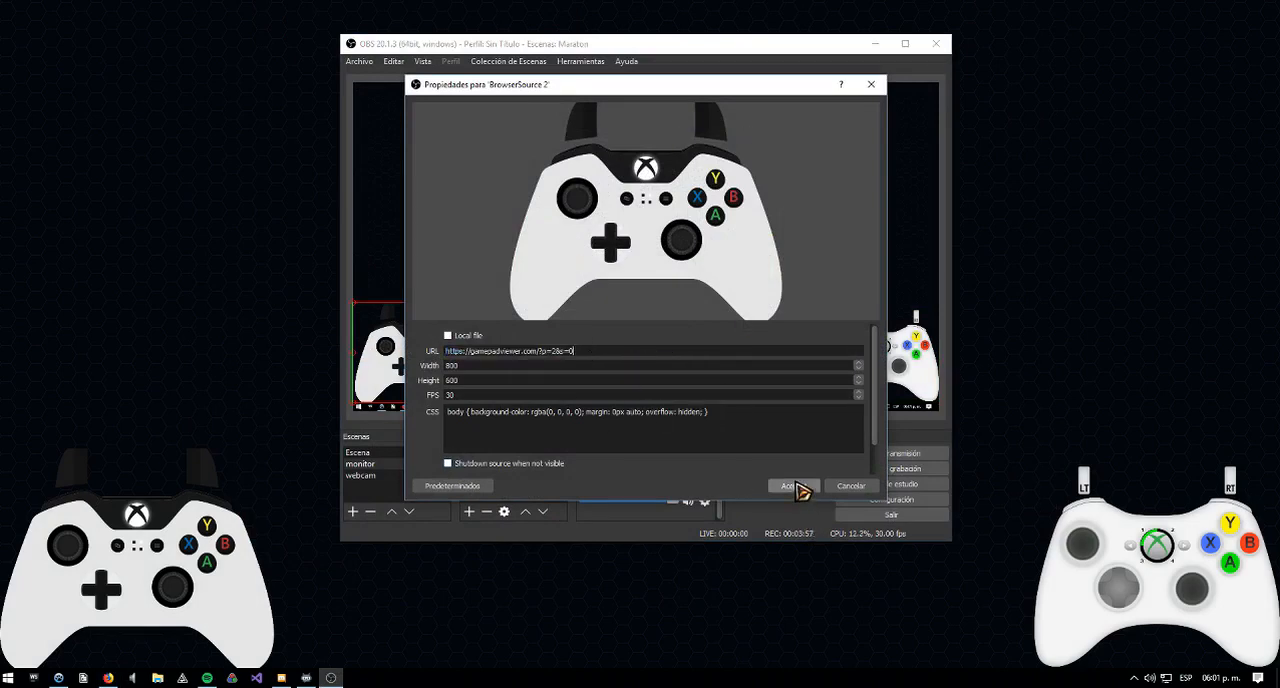
{"action": "left_click", "coordinate": [790, 486]}
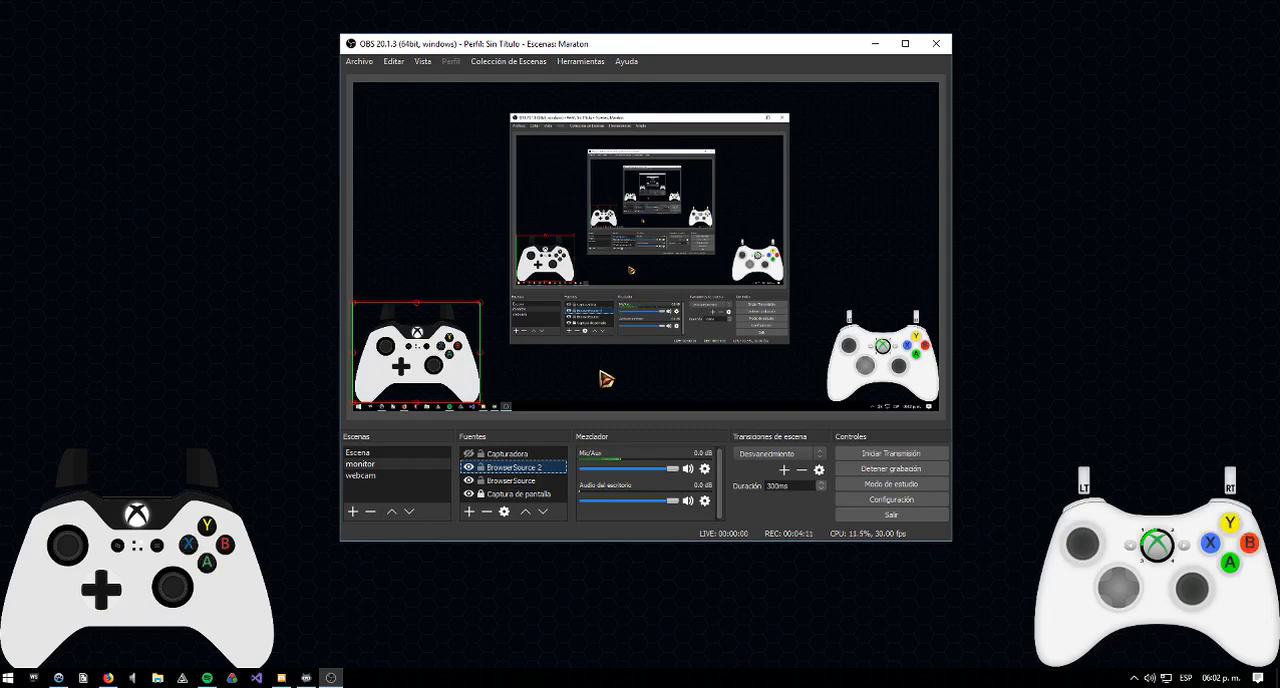
{"action": "mouse_move", "coordinate": [763, 387]}
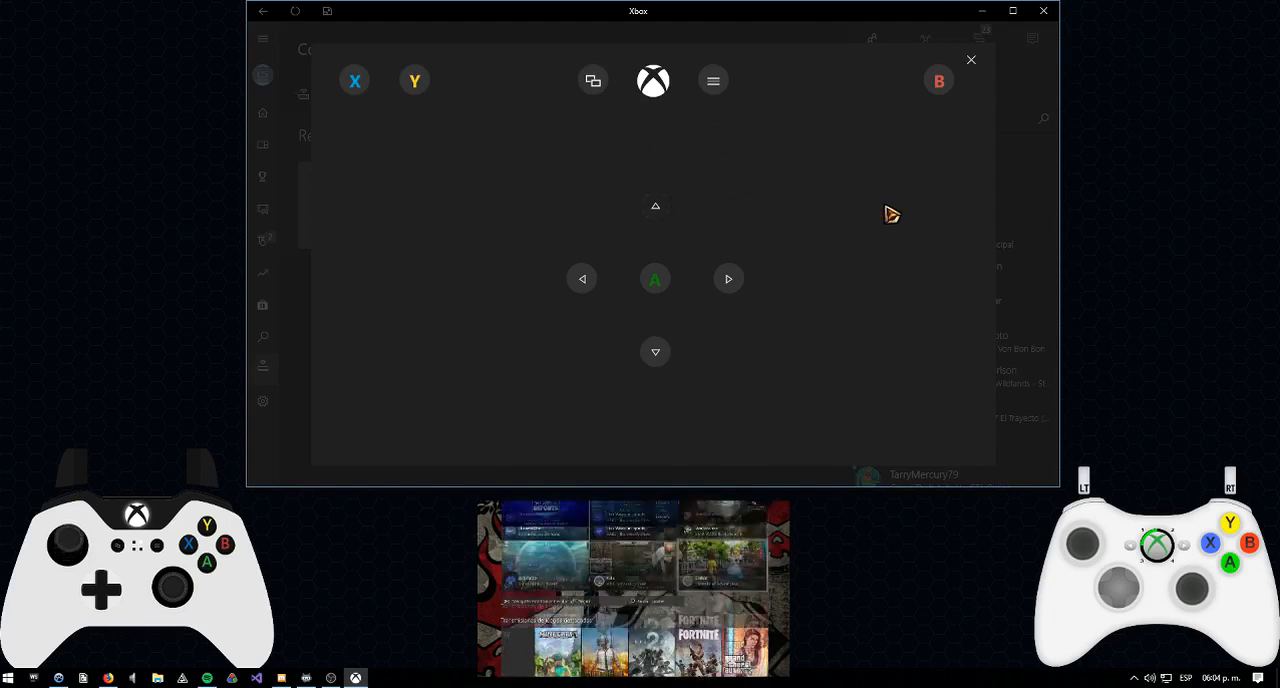
Step: Navigate the console to movies and TV, then close the on-screen remote
{"action": "left_click", "coordinate": [354, 80]}
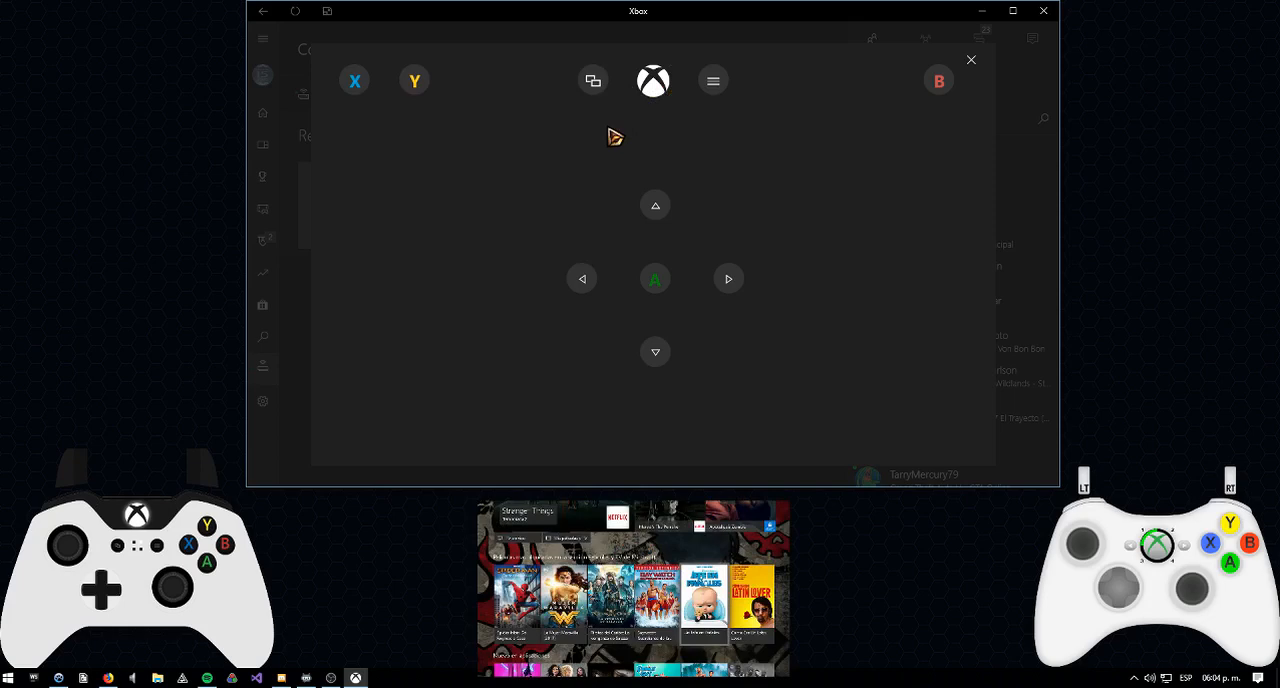
{"action": "left_click", "coordinate": [969, 60]}
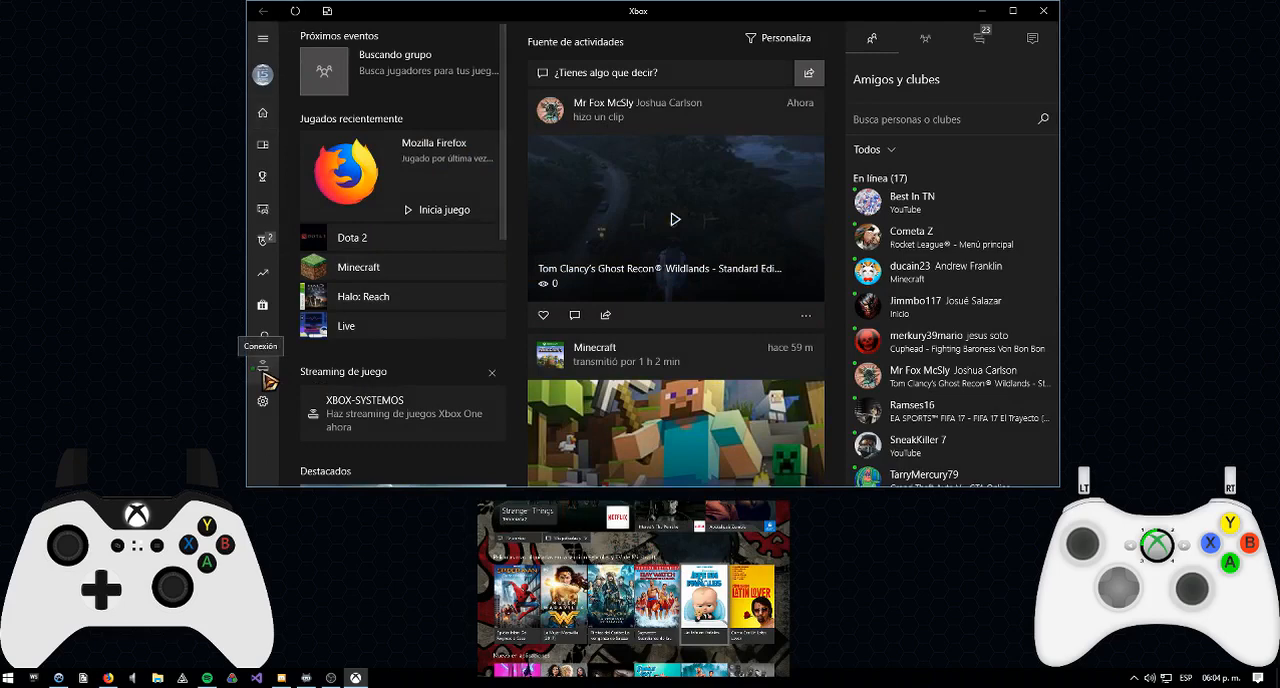
Step: Open the Conexión page for the XBOX-SYSTEMOS console
{"action": "left_click", "coordinate": [262, 365]}
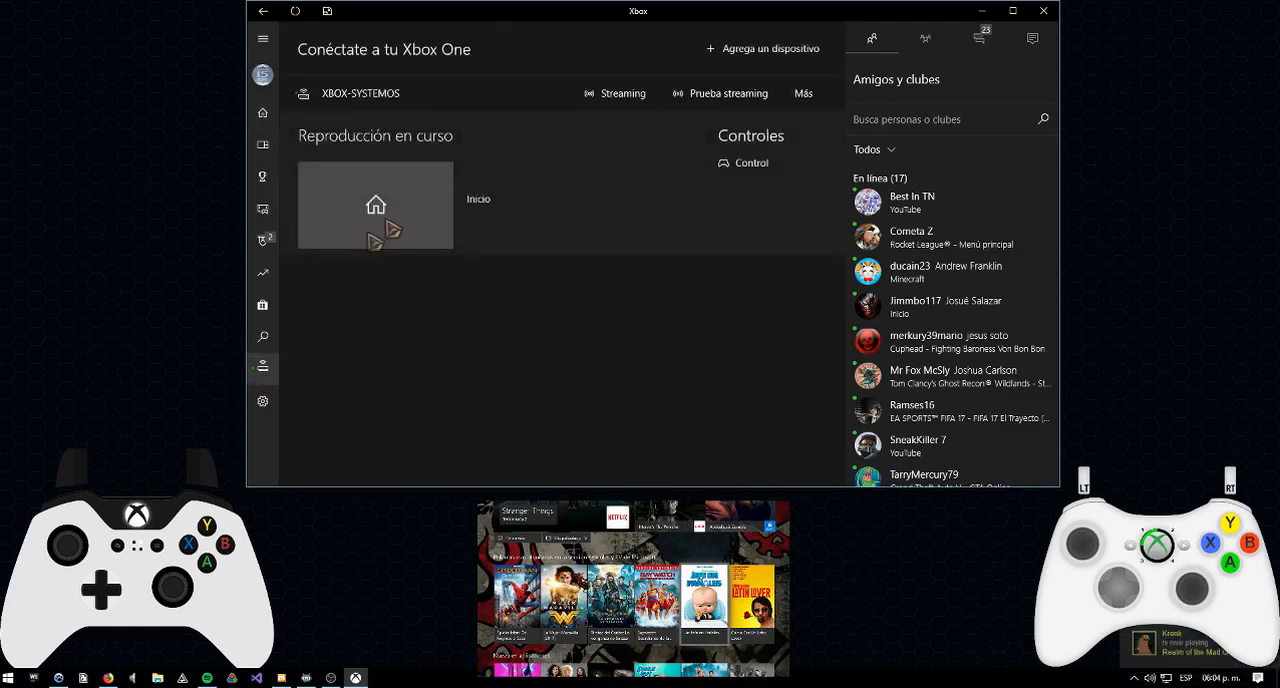
{"action": "mouse_move", "coordinate": [628, 110]}
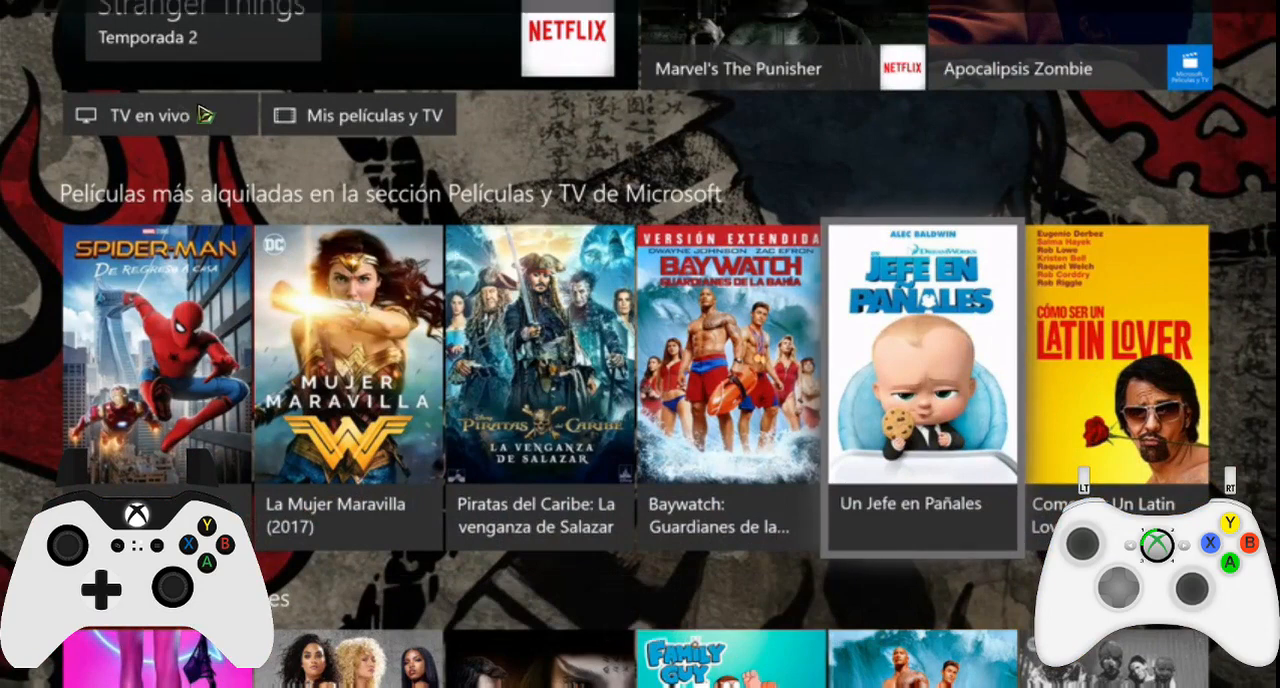
{"action": "mouse_move", "coordinate": [1218, 15]}
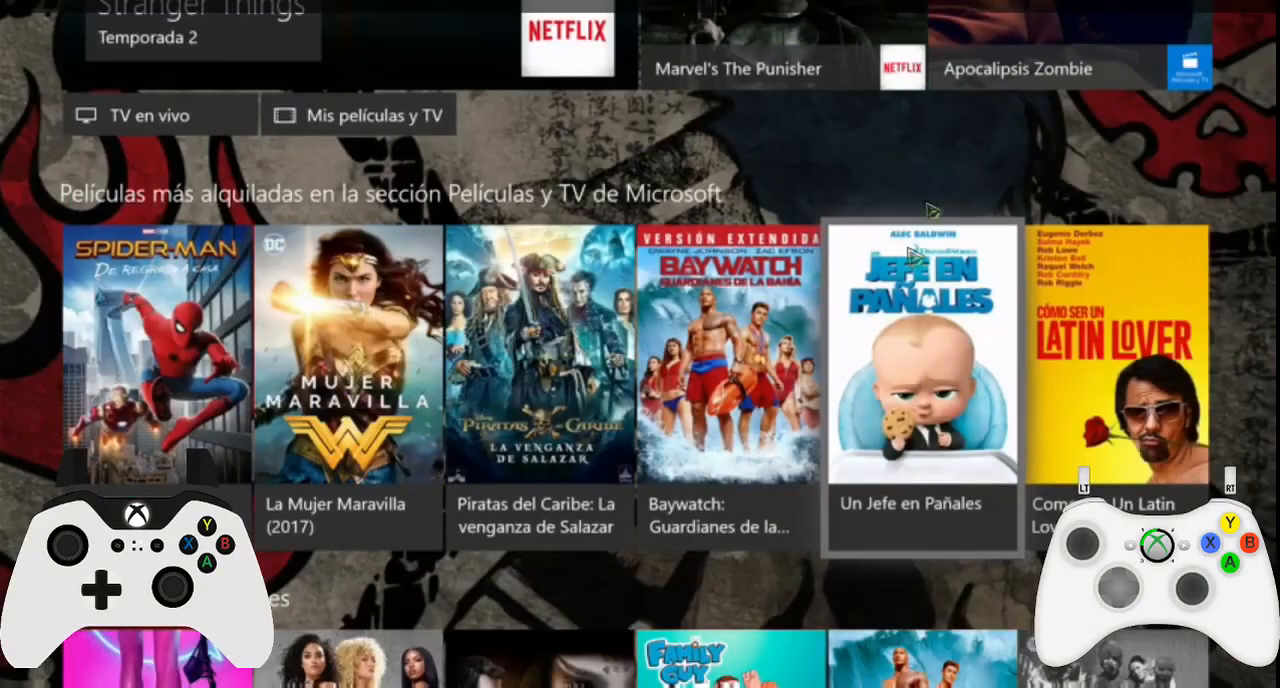
{"action": "mouse_move", "coordinate": [690, 225]}
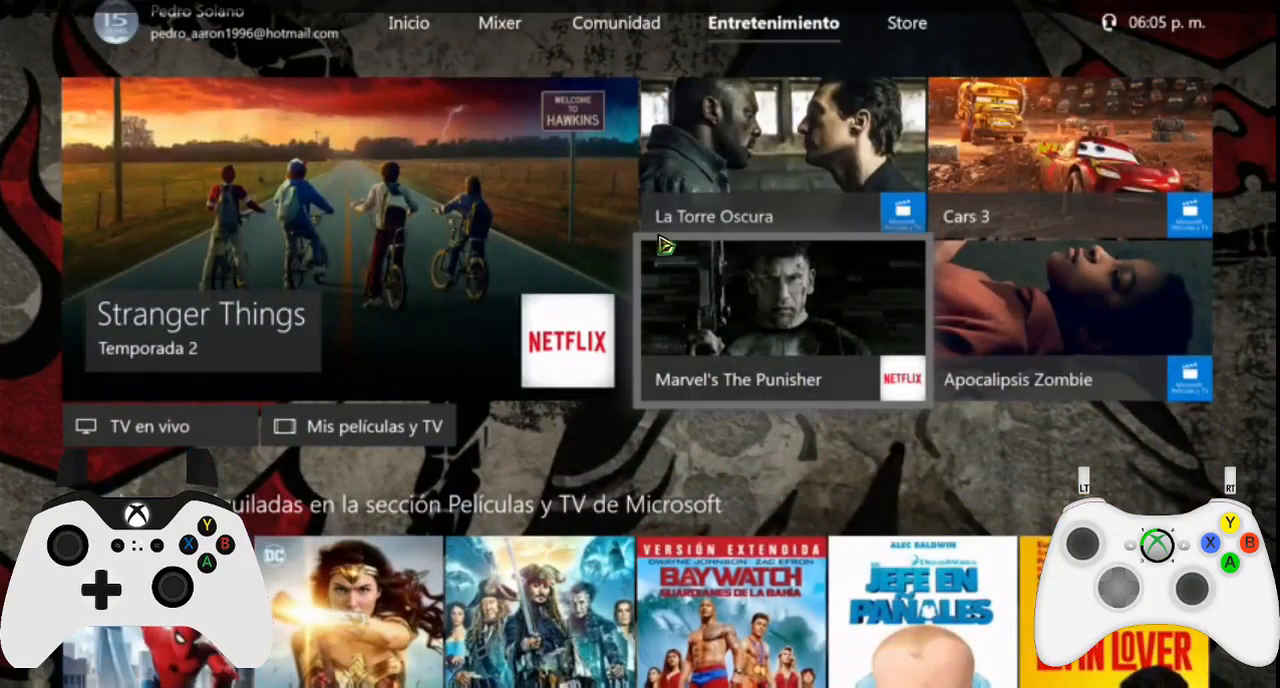
Step: Scroll through the streamed console's Entertainment movie rows
{"action": "scroll", "scroll_direction": "down", "scroll_amount": 3}
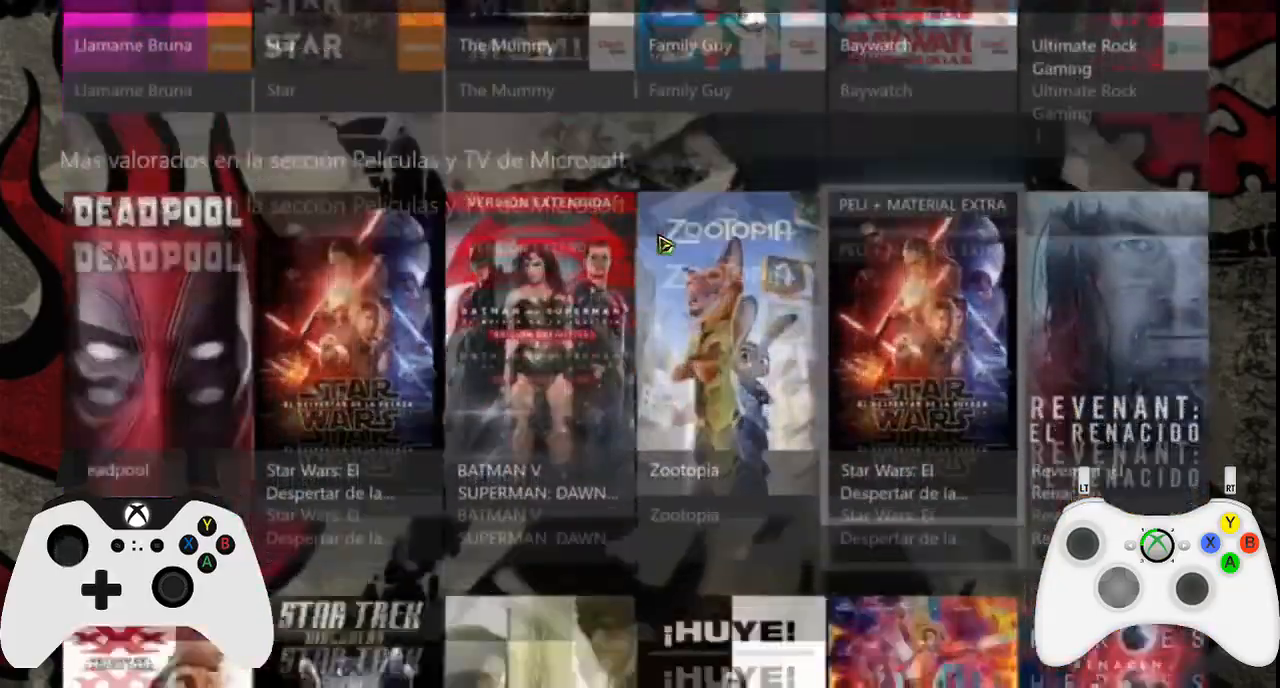
{"action": "scroll", "scroll_direction": "down", "scroll_amount": 3}
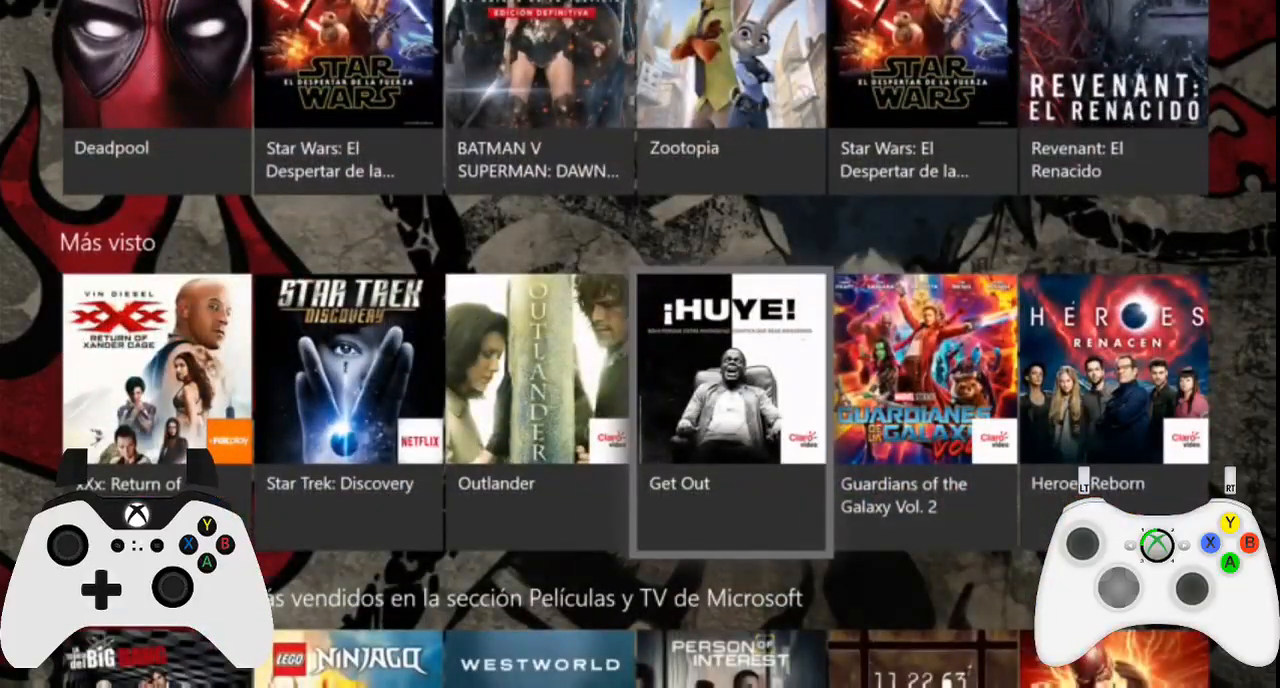
{"action": "scroll", "scroll_direction": "down", "scroll_amount": 3}
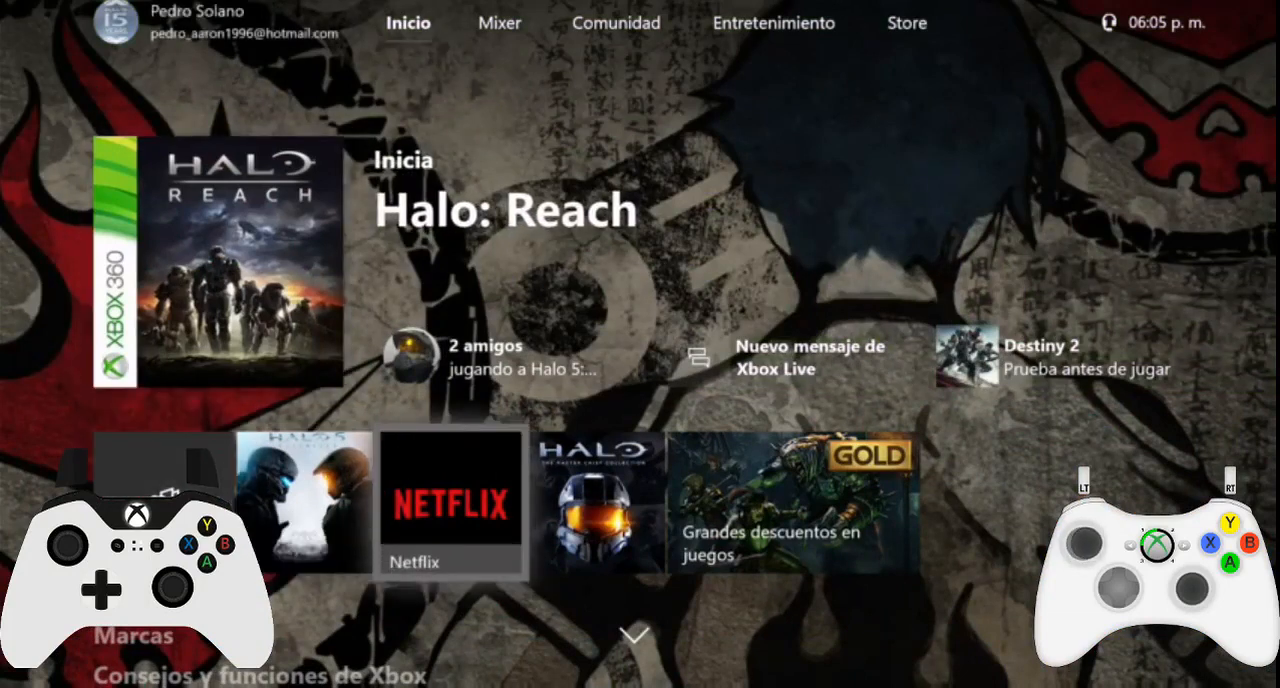
{"action": "scroll", "scroll_direction": "down", "scroll_amount": 3}
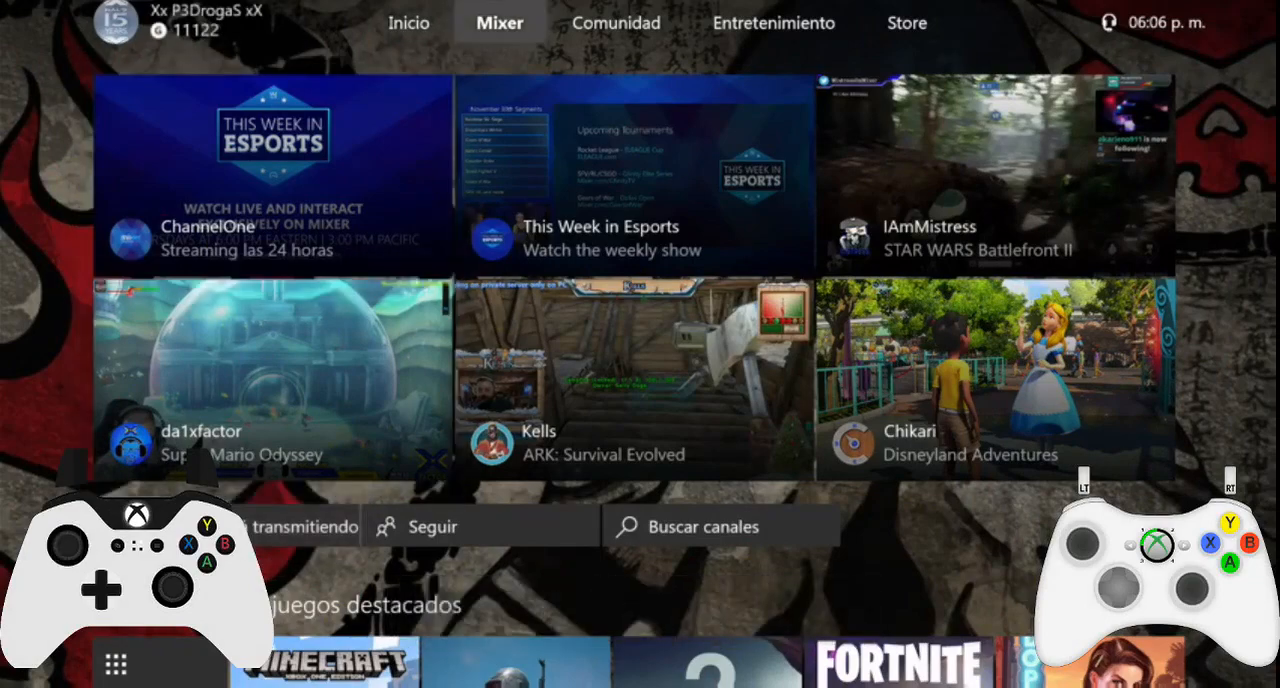
Step: Scroll through the Mixer tab's featured streams and game rows
{"action": "scroll", "scroll_direction": "down", "scroll_amount": 3}
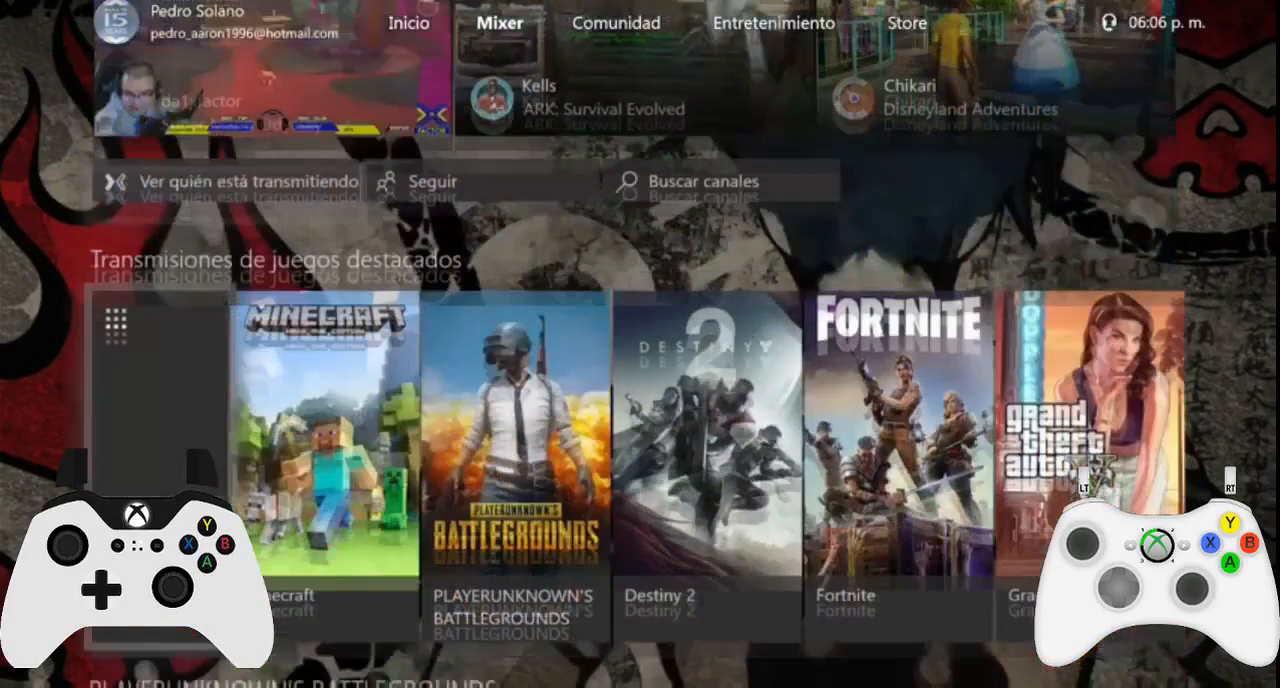
{"action": "scroll", "scroll_direction": "down", "scroll_amount": 3}
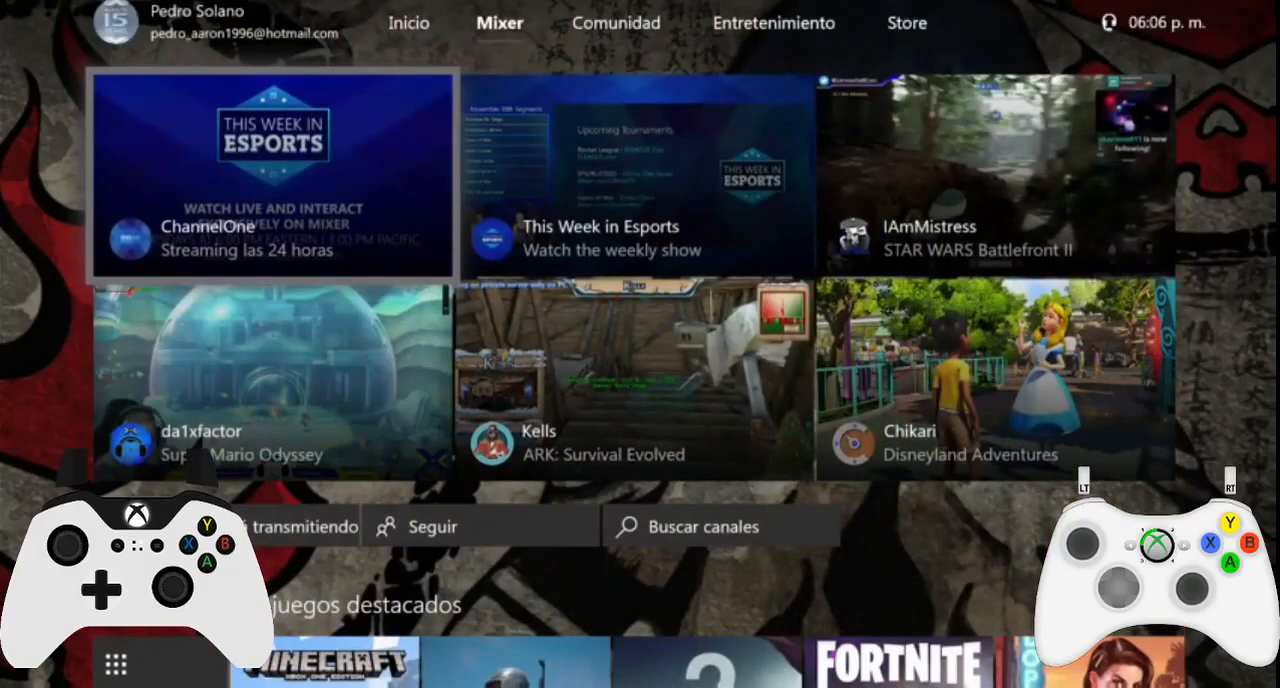
{"action": "scroll", "scroll_direction": "down", "scroll_amount": 3}
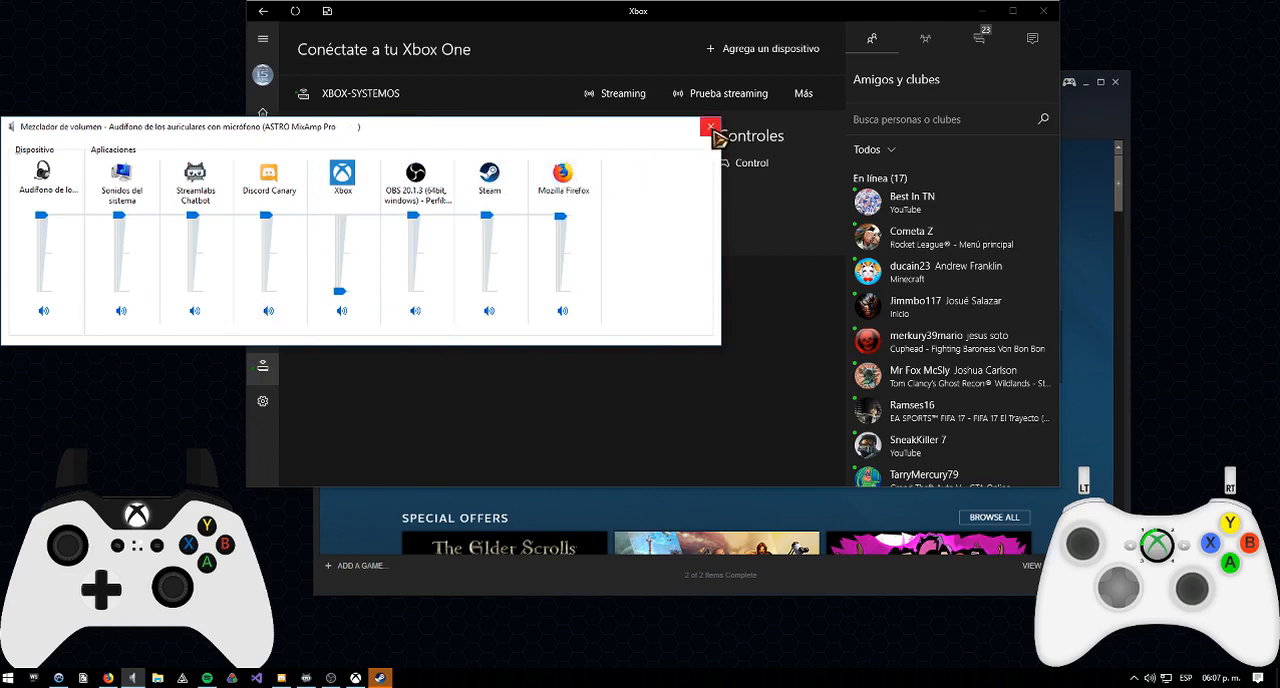
Step: Close Volume Mixer, leaving the Xbox app volume at minimum
{"action": "left_click", "coordinate": [710, 126]}
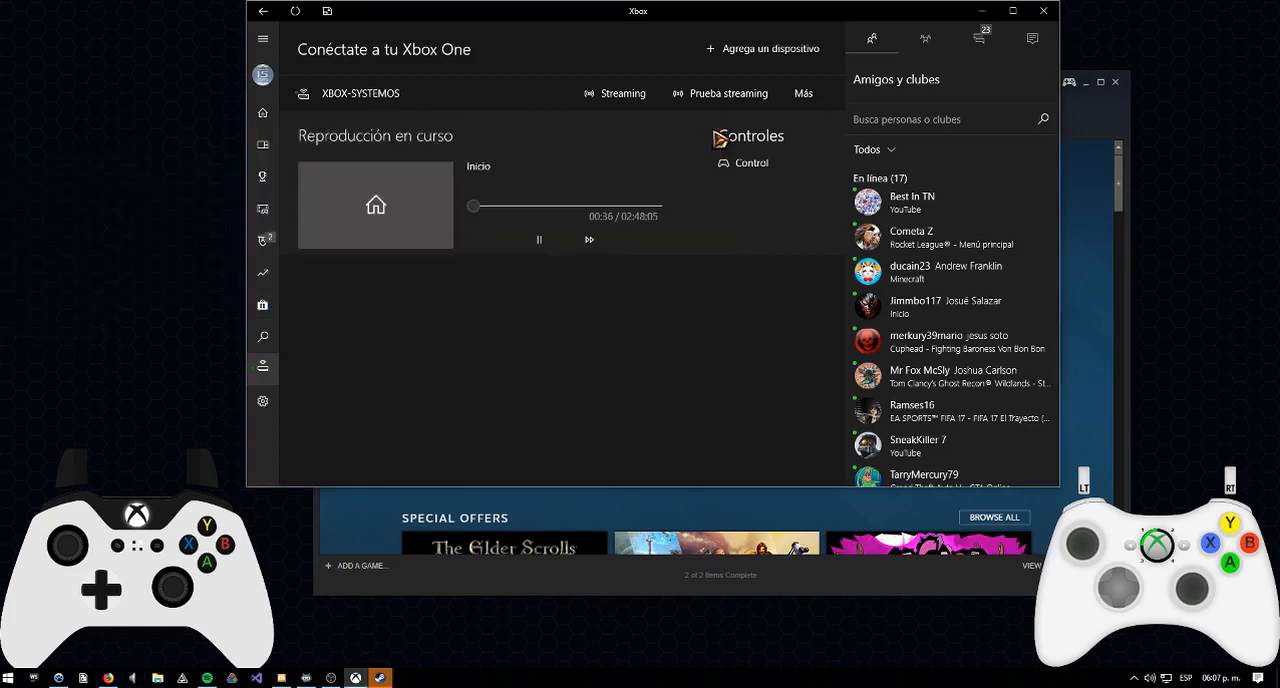